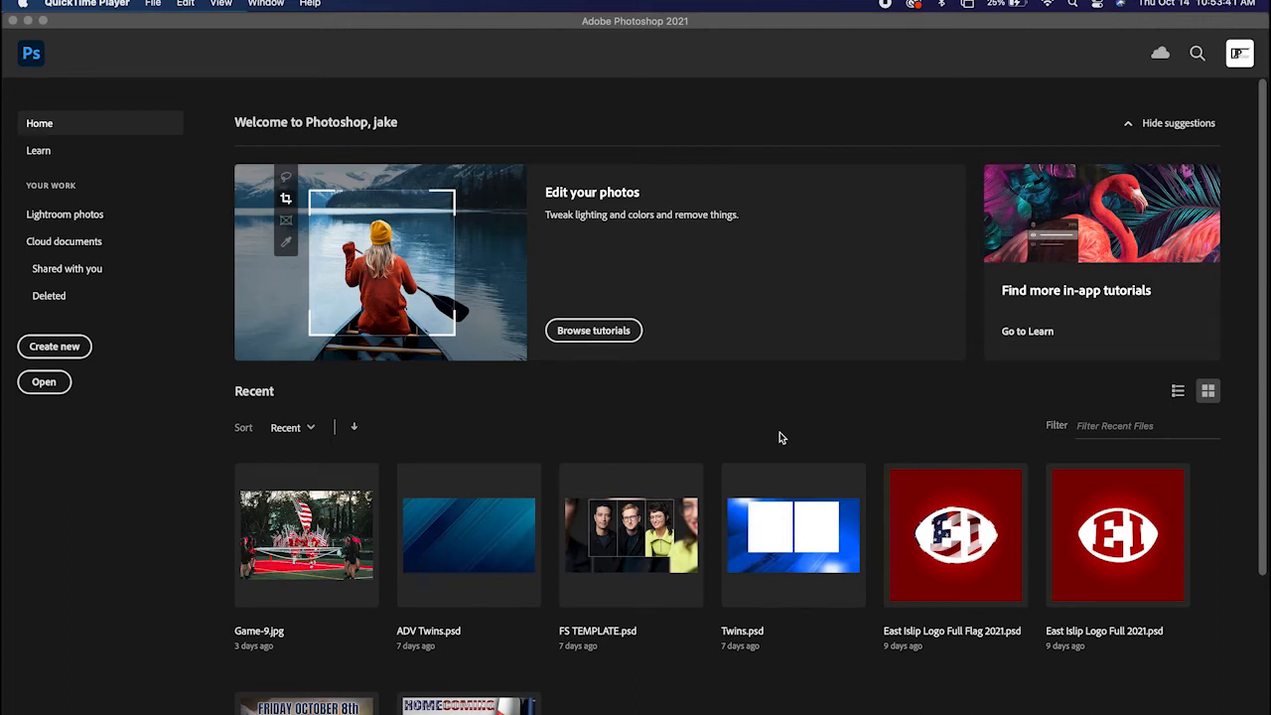
pyautogui.moveTo(739, 415)
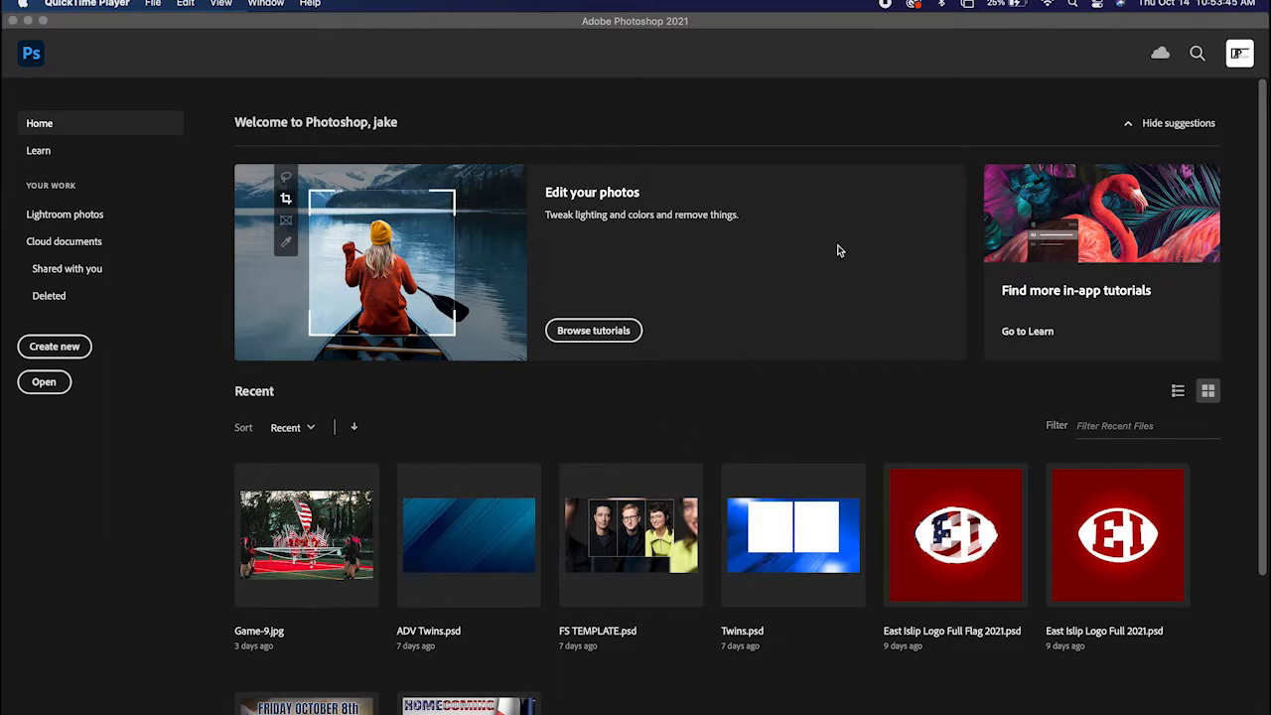
pyautogui.moveTo(719, 370)
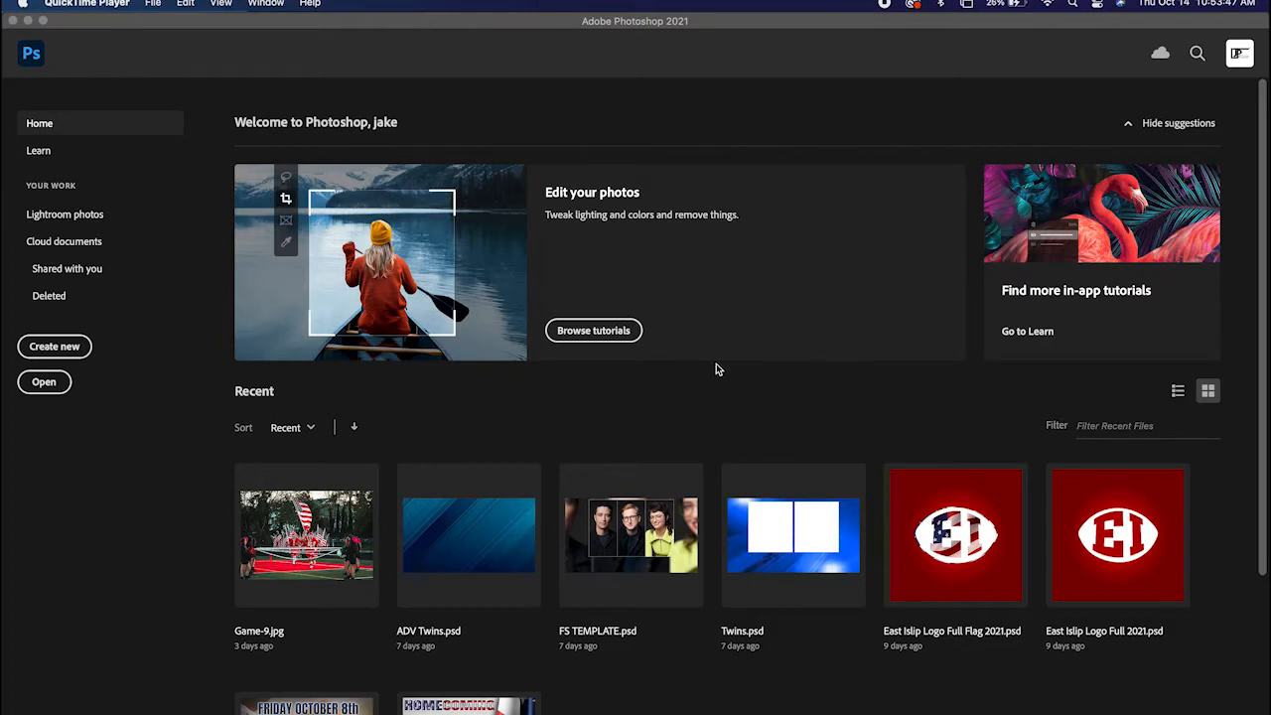
pyautogui.moveTo(841, 296)
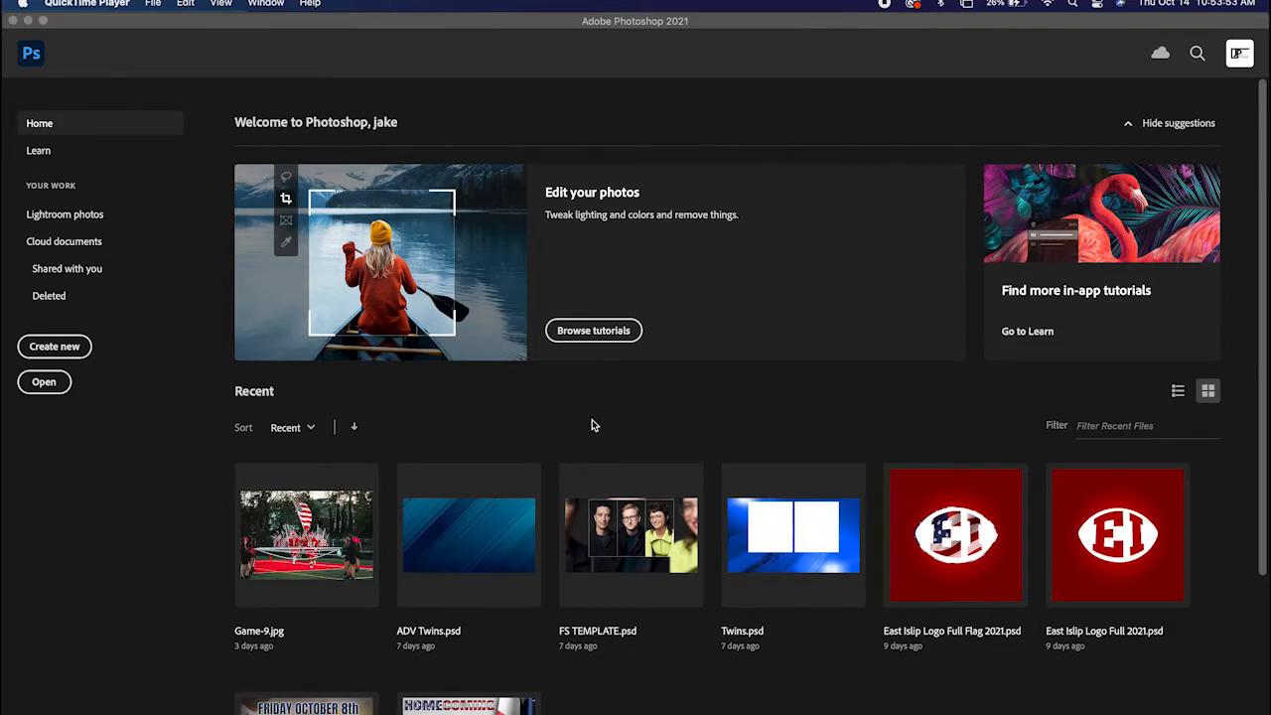
pyautogui.moveTo(222, 349)
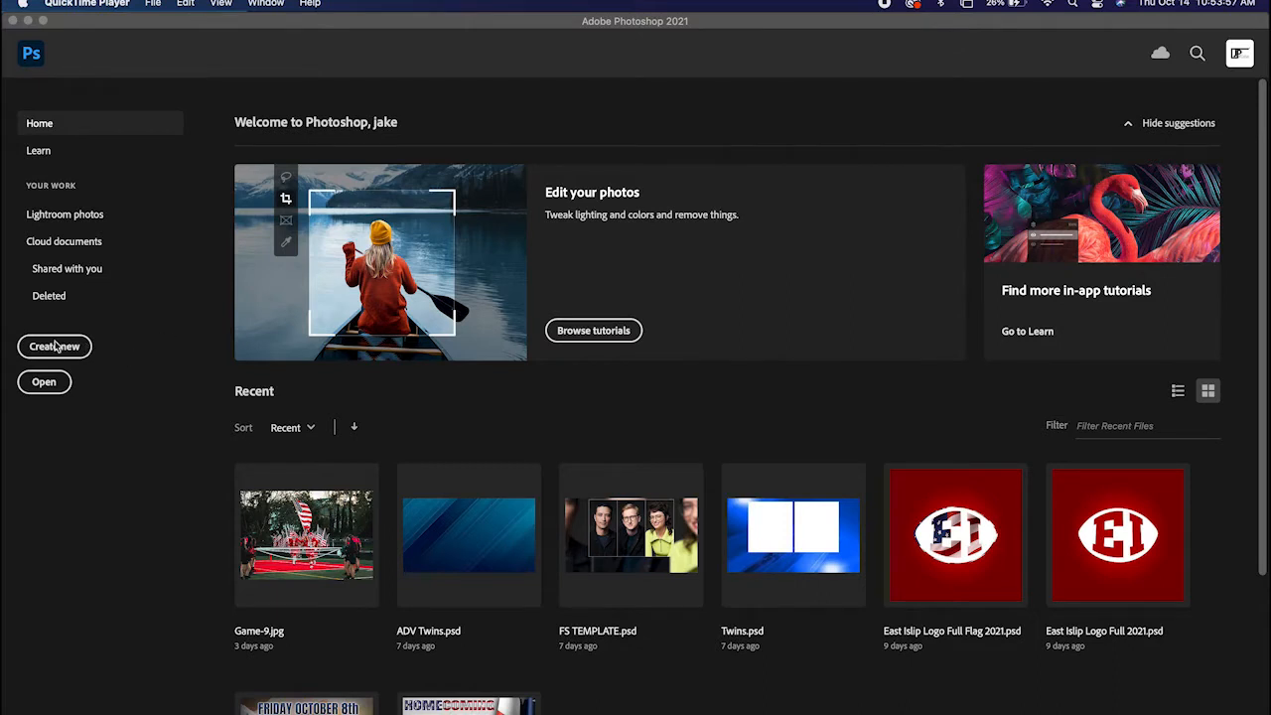
# Start a new document and pick the Film & Video HDTV 1080p (1920×1080) preset.
pyautogui.click(53, 346)
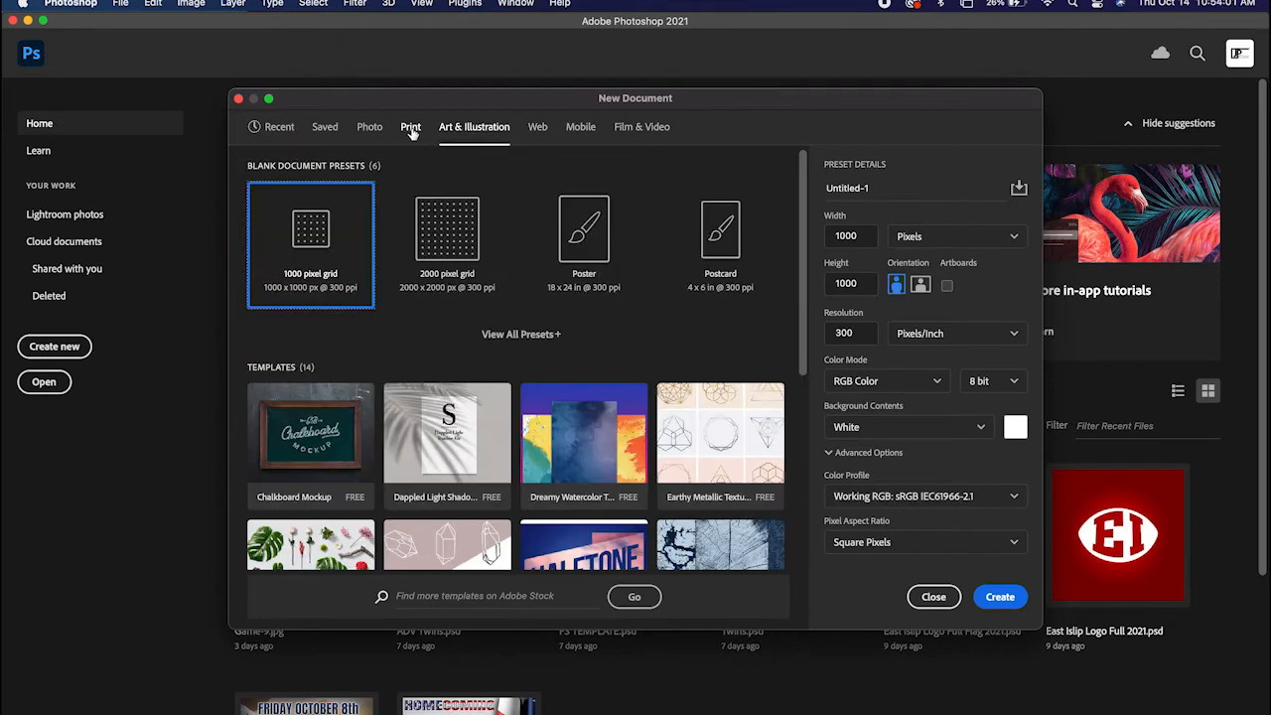
pyautogui.click(536, 128)
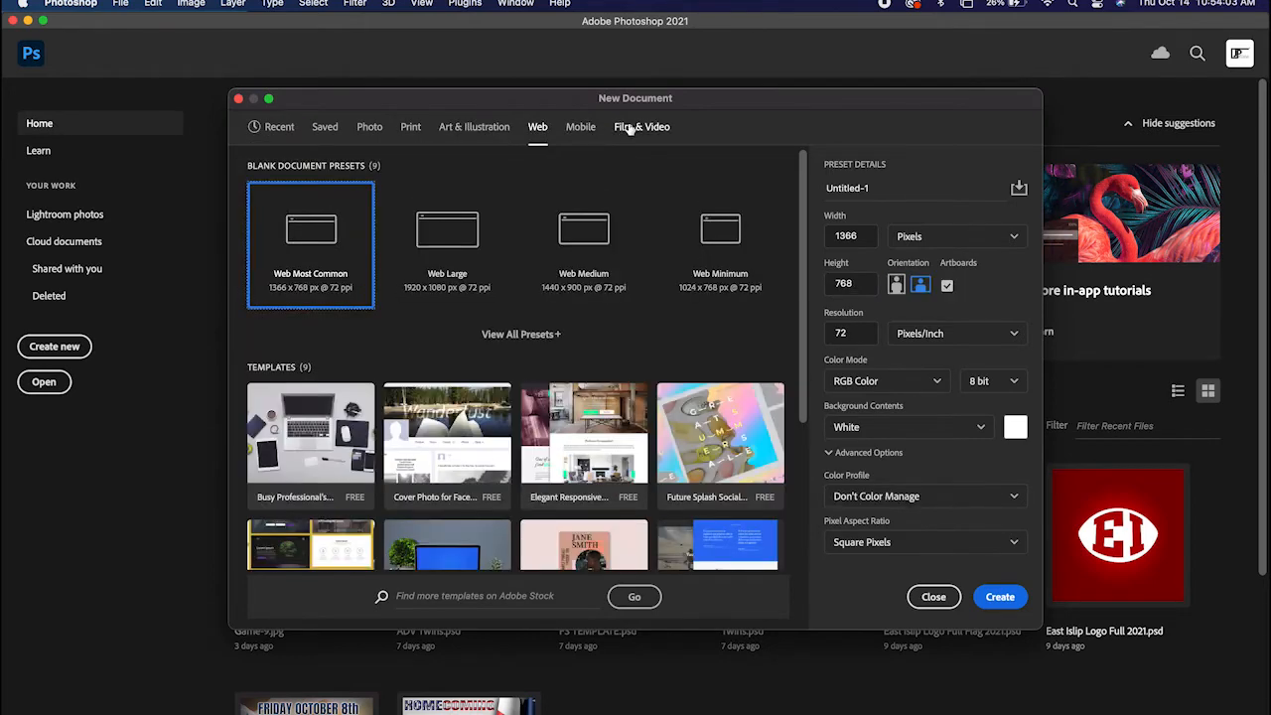
pyautogui.click(641, 127)
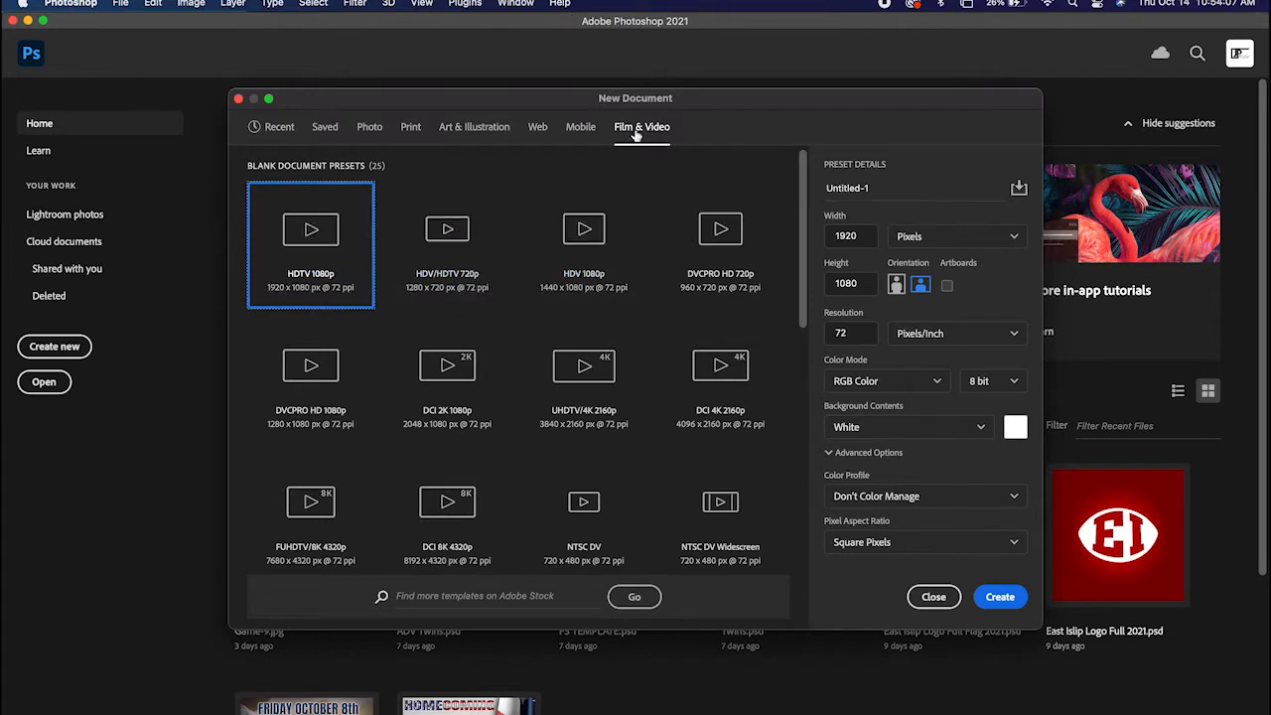
pyautogui.moveTo(310, 287)
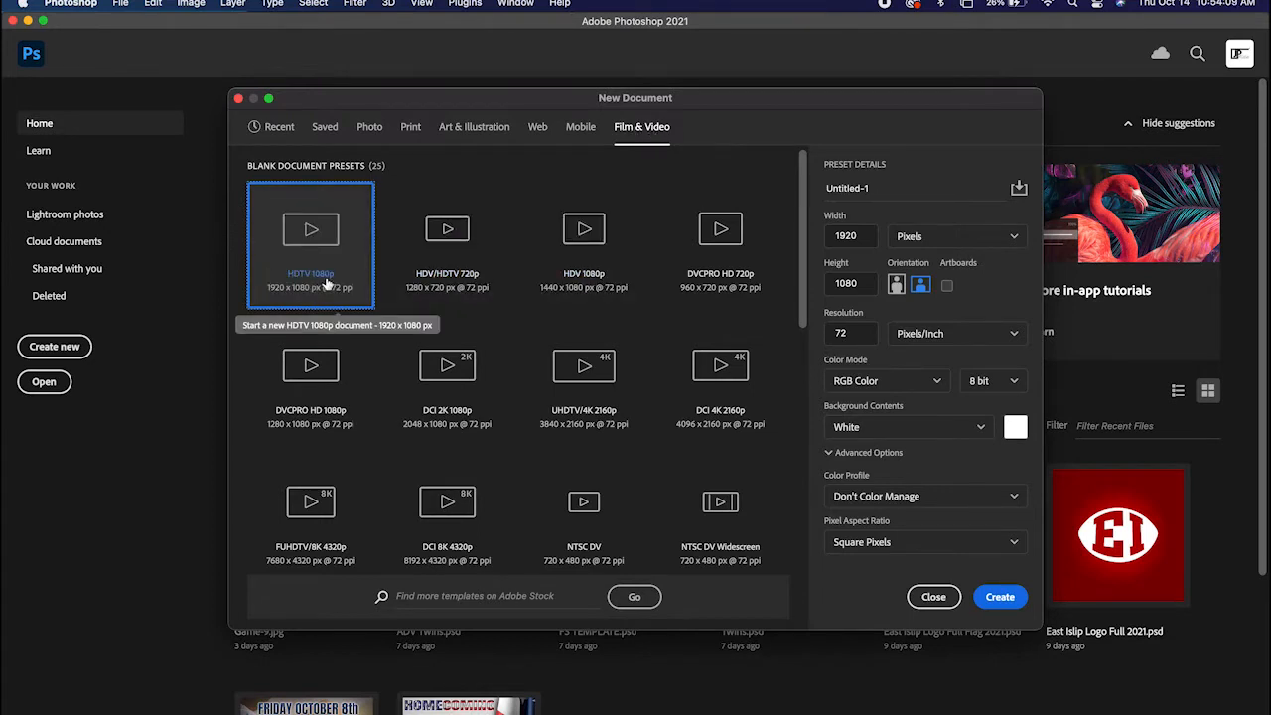
pyautogui.moveTo(314, 240)
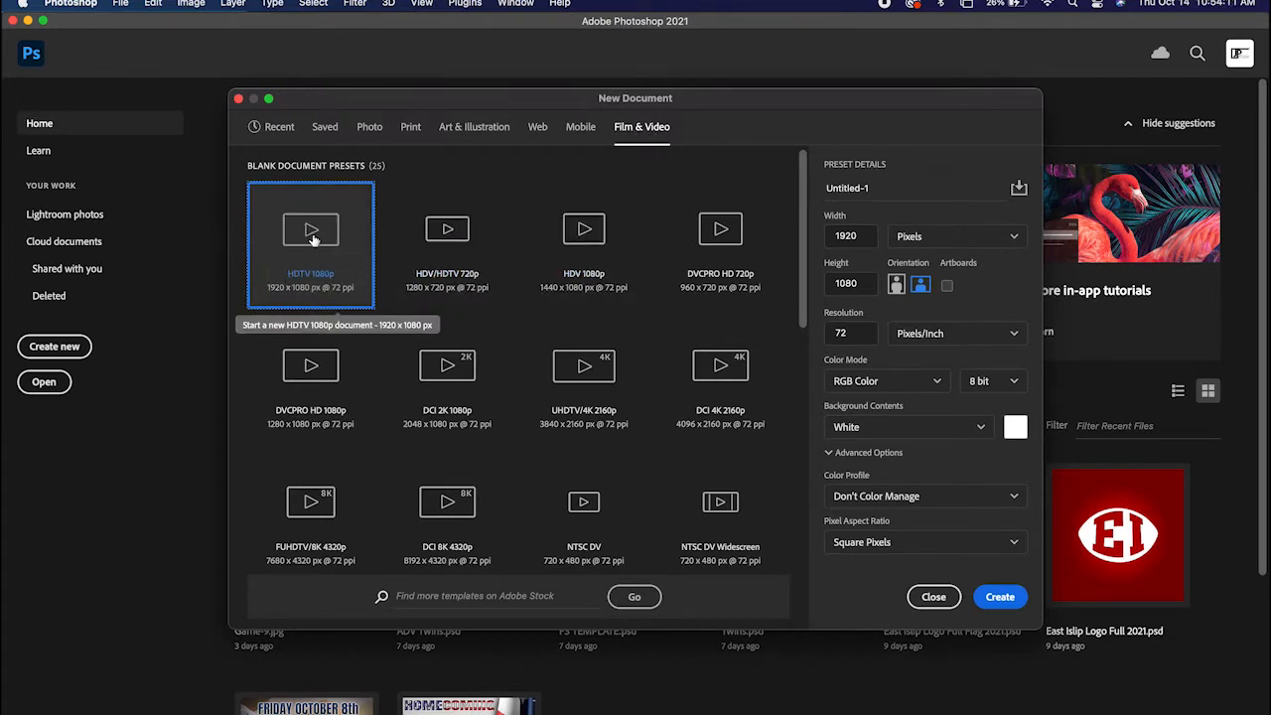
pyautogui.moveTo(596, 306)
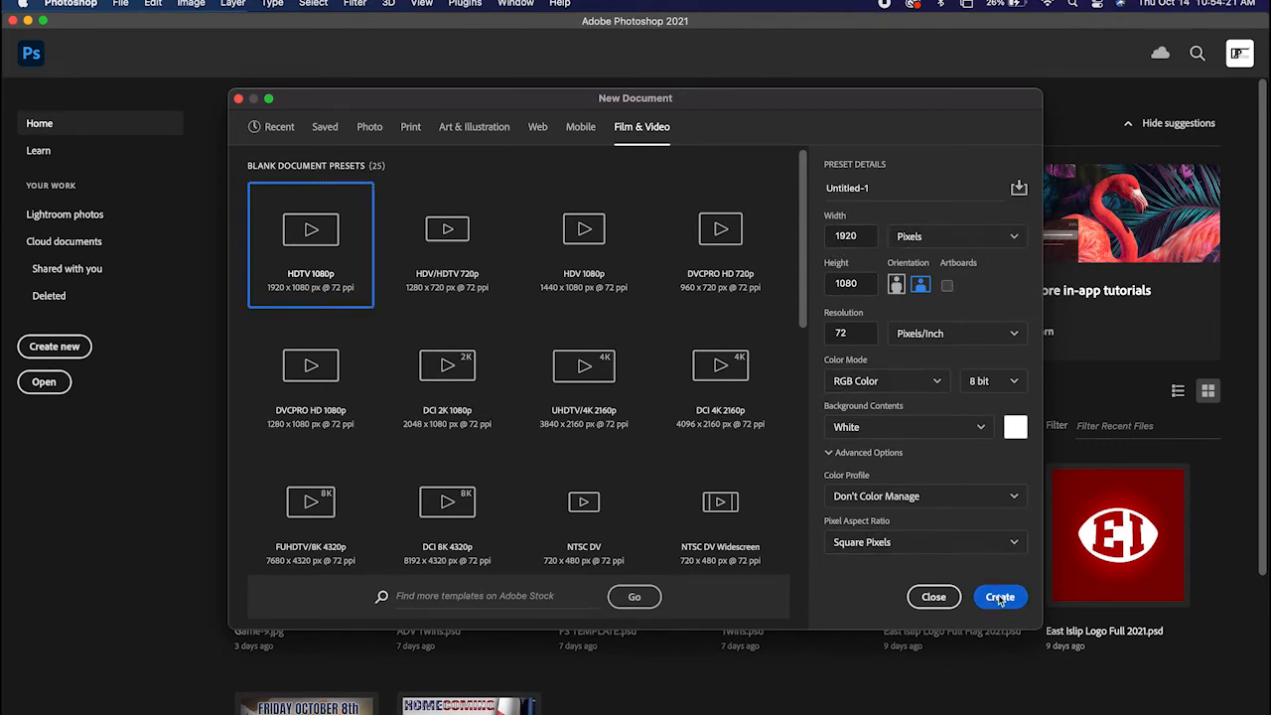
# Create the blank white 1920×1080 document.
pyautogui.click(999, 596)
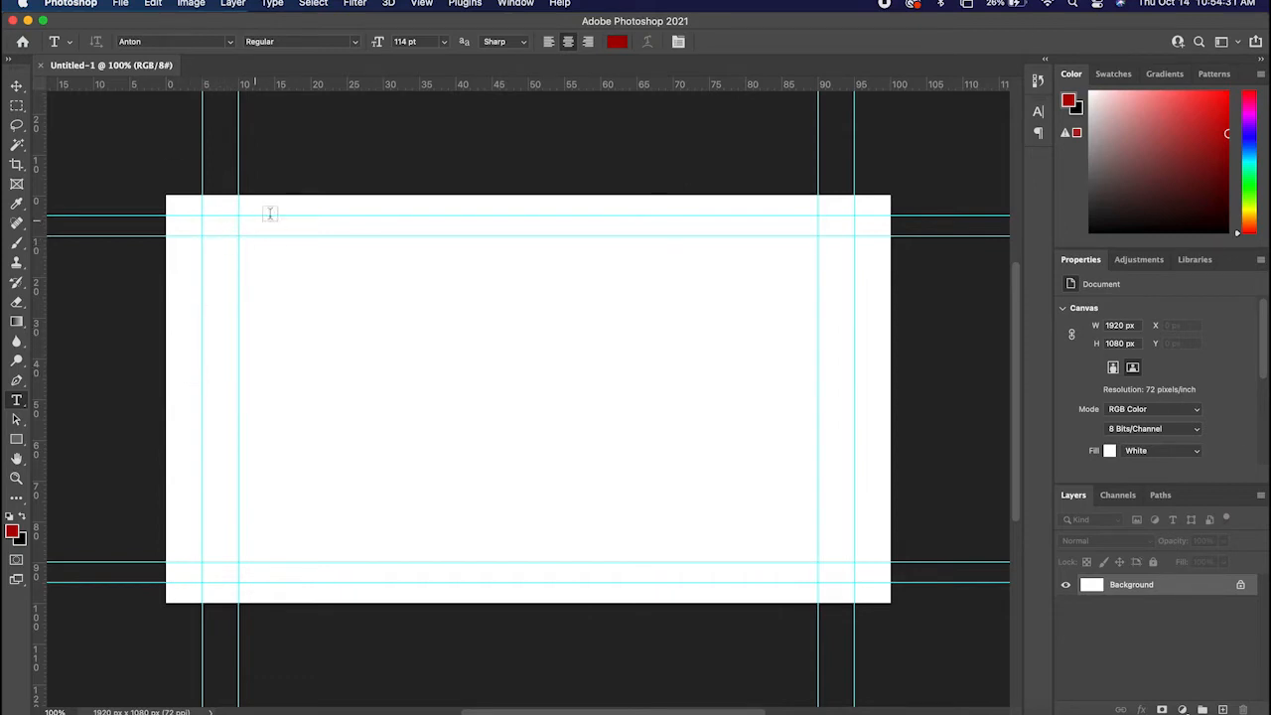
pyautogui.moveTo(843, 226)
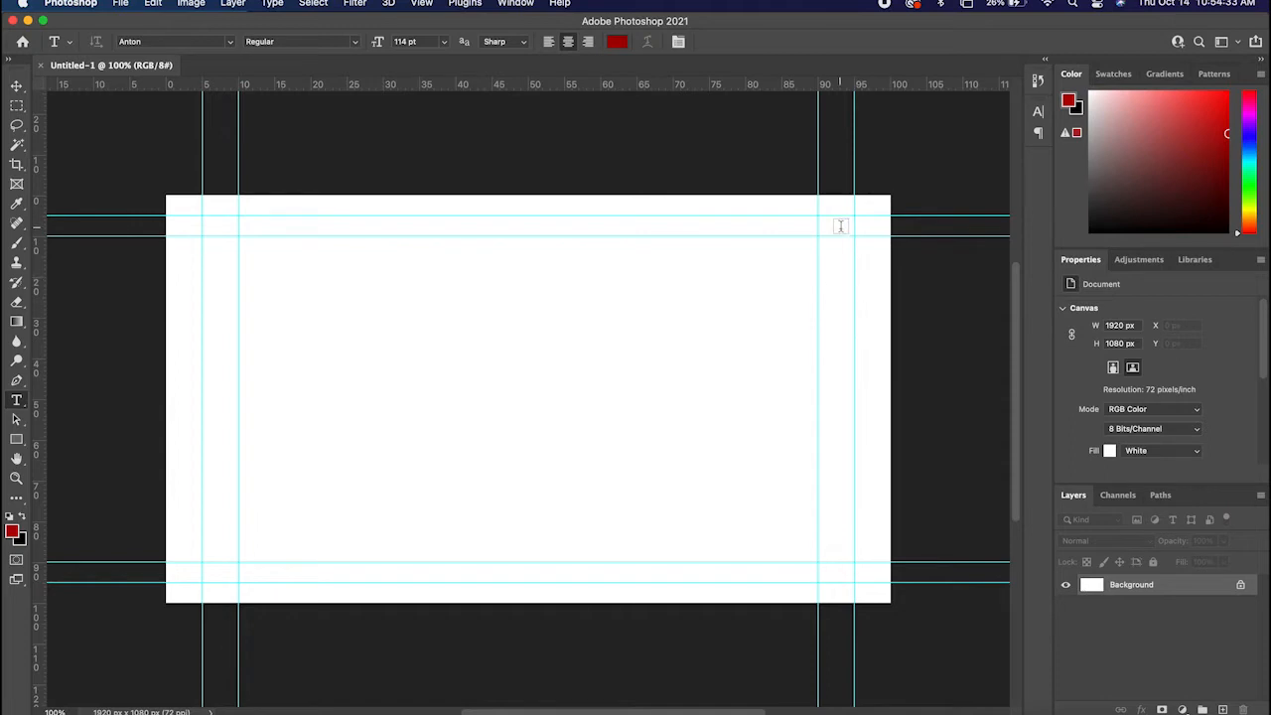
pyautogui.moveTo(338, 211)
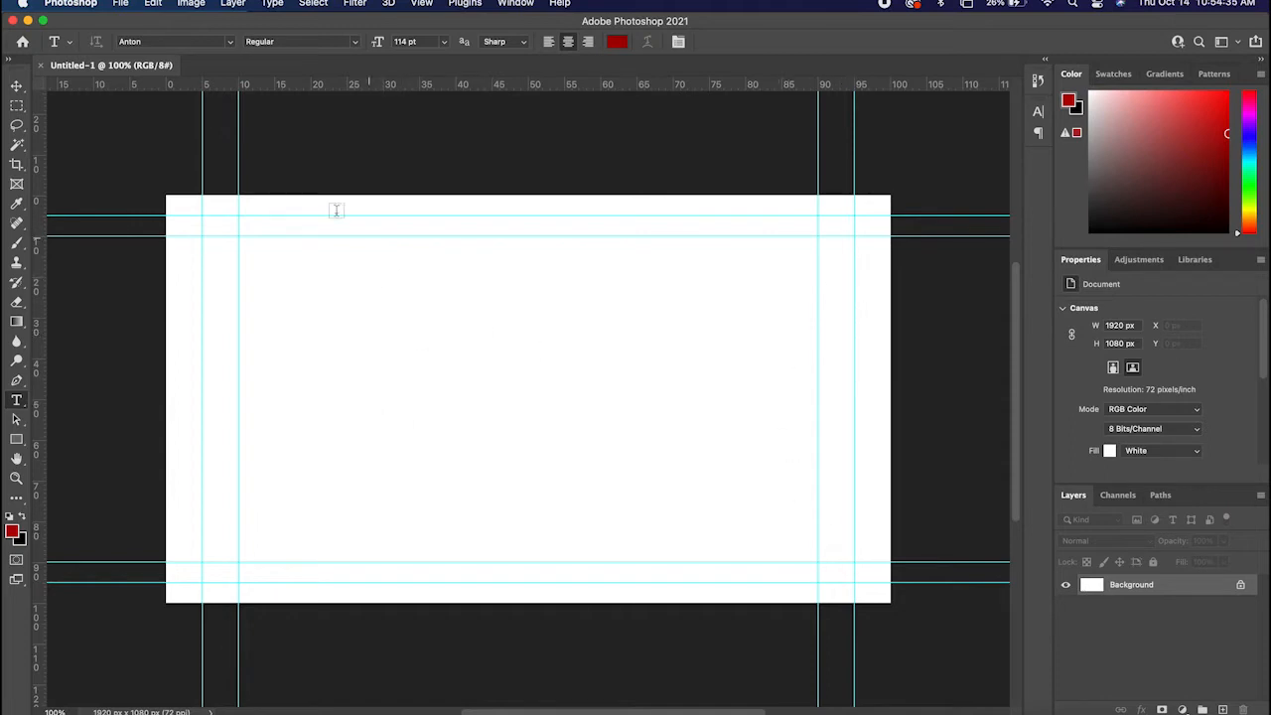
pyautogui.moveTo(542, 286)
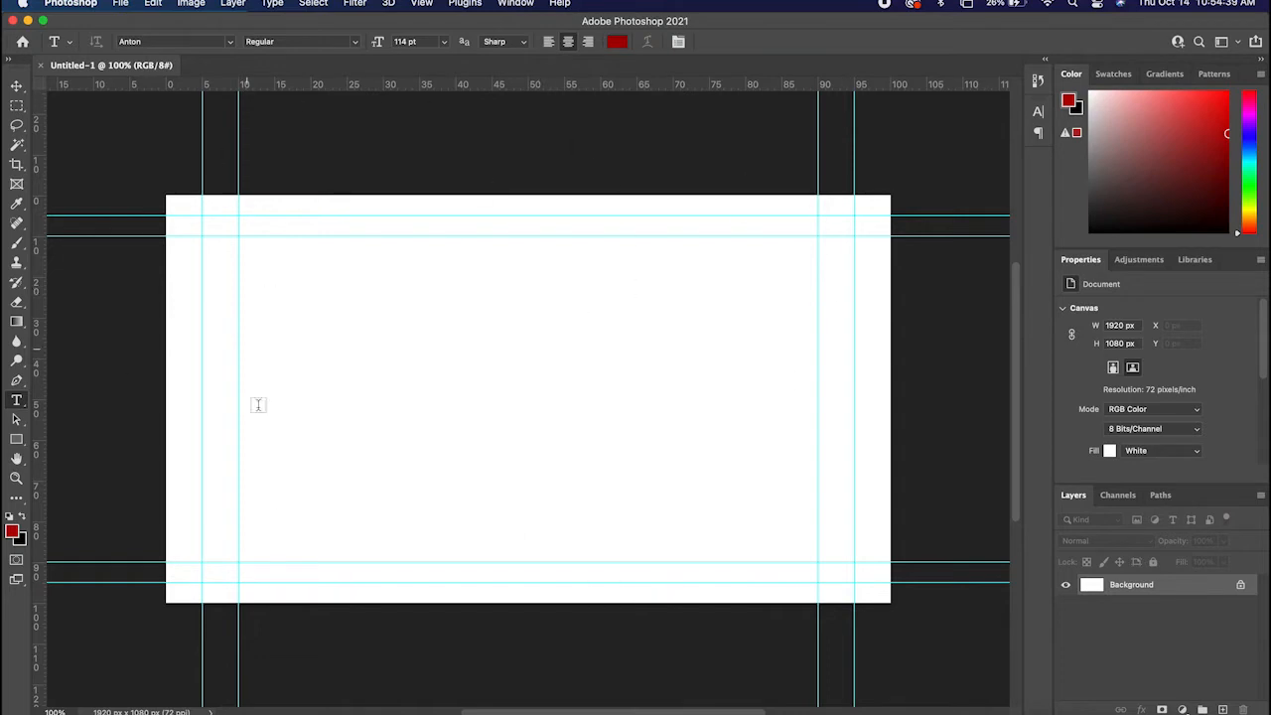
pyautogui.moveTo(286, 430)
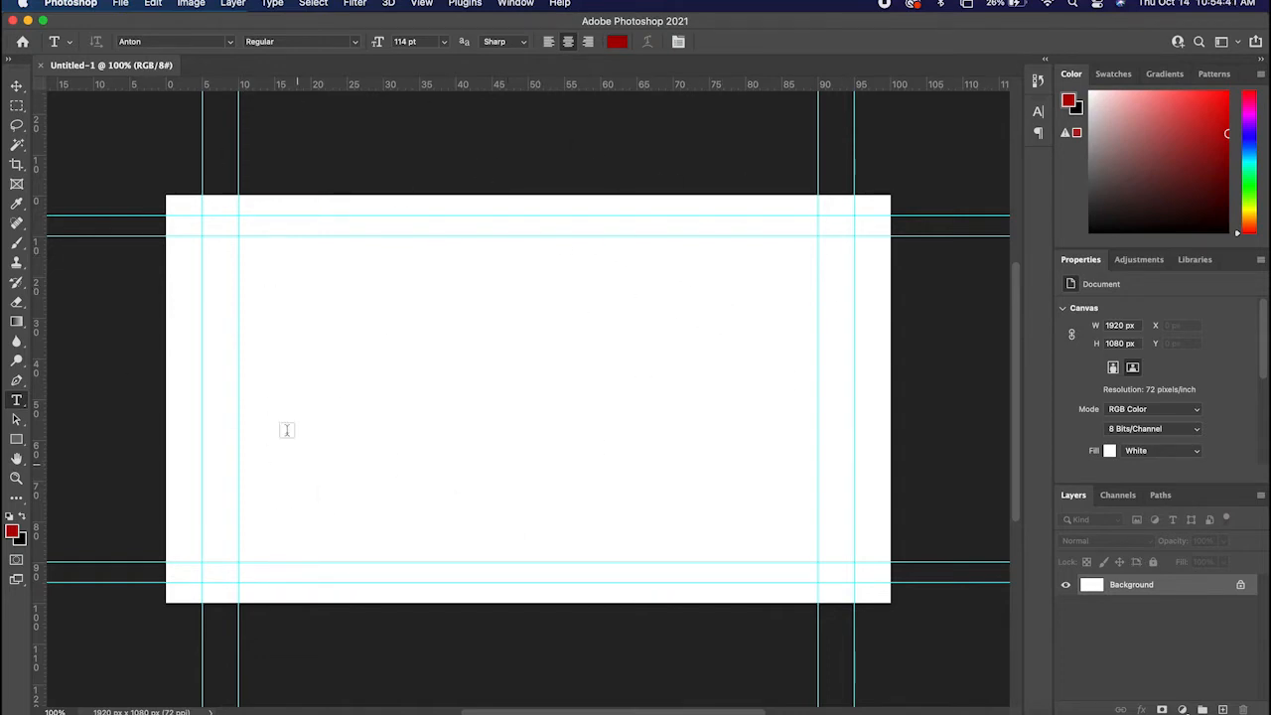
pyautogui.moveTo(161, 536)
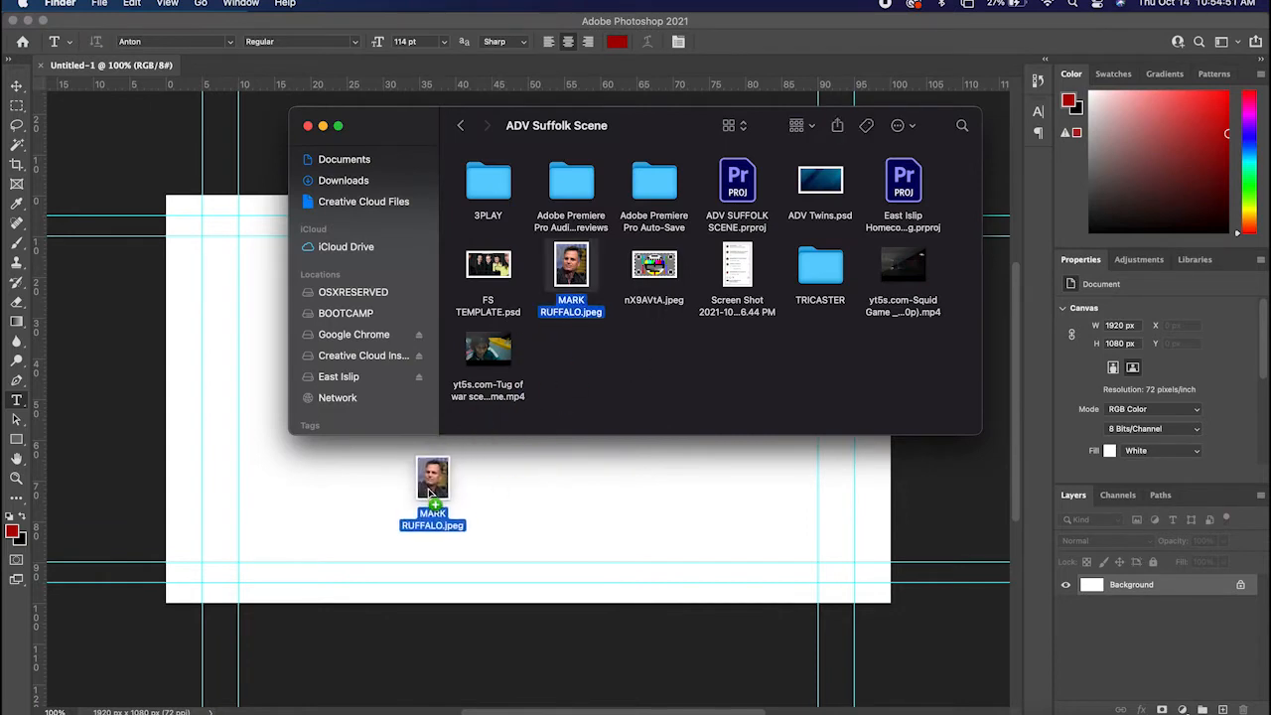
# Place MARK RUFFALO.jpeg from Finder onto the canvas as a centered portrait layer.
pyautogui.moveTo(433, 477); pyautogui.dragTo(526, 397)
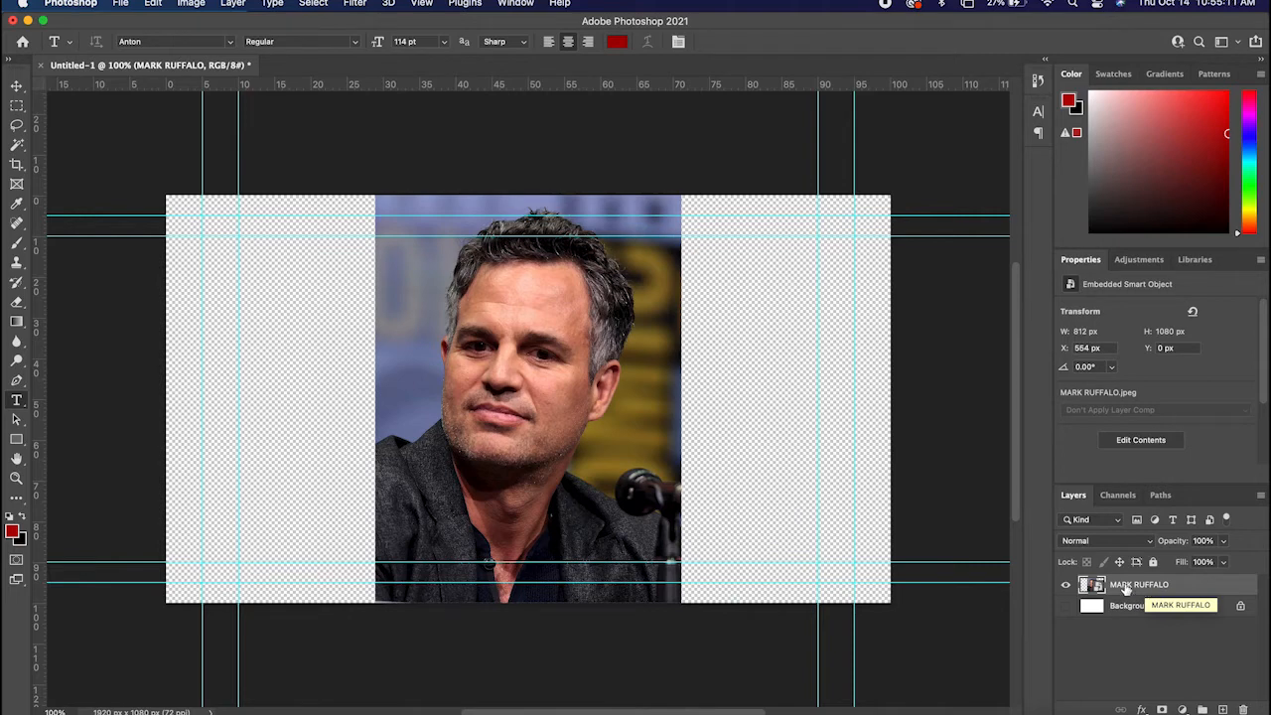
pyautogui.moveTo(1124, 588)
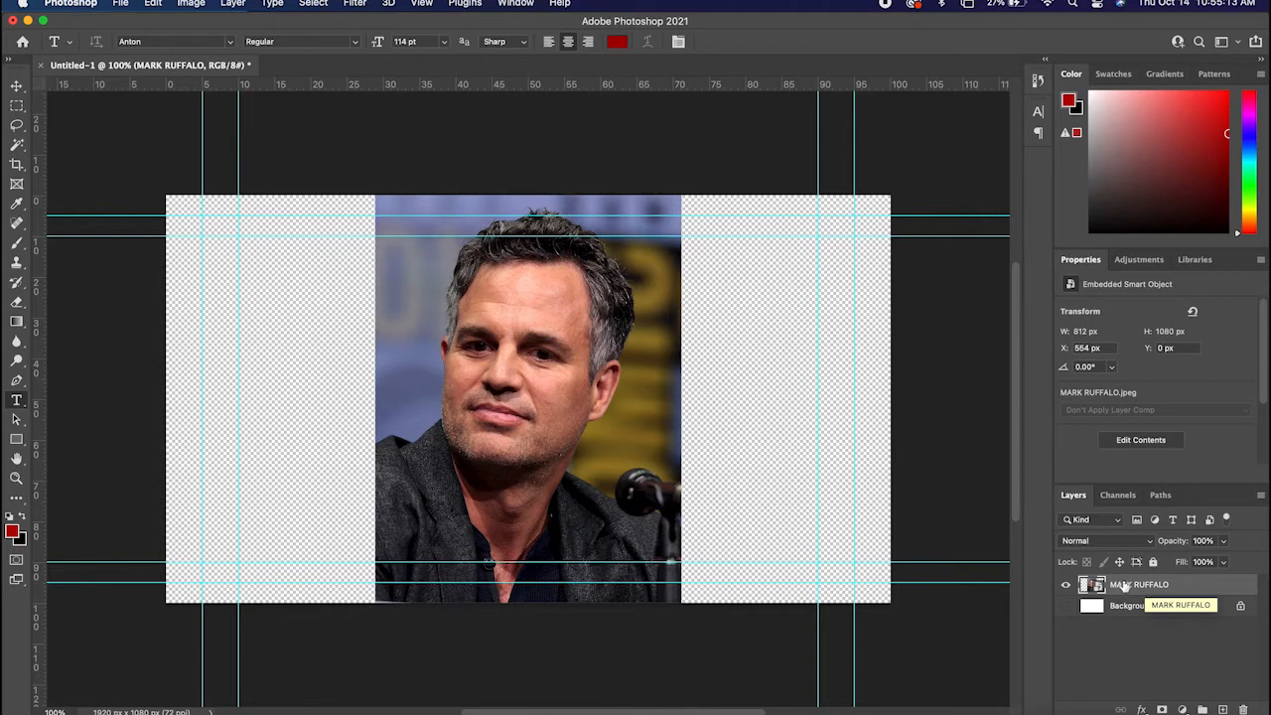
# Duplicate the portrait layer with Cmd+J to make the background copy.
pyautogui.press('cmd+j')
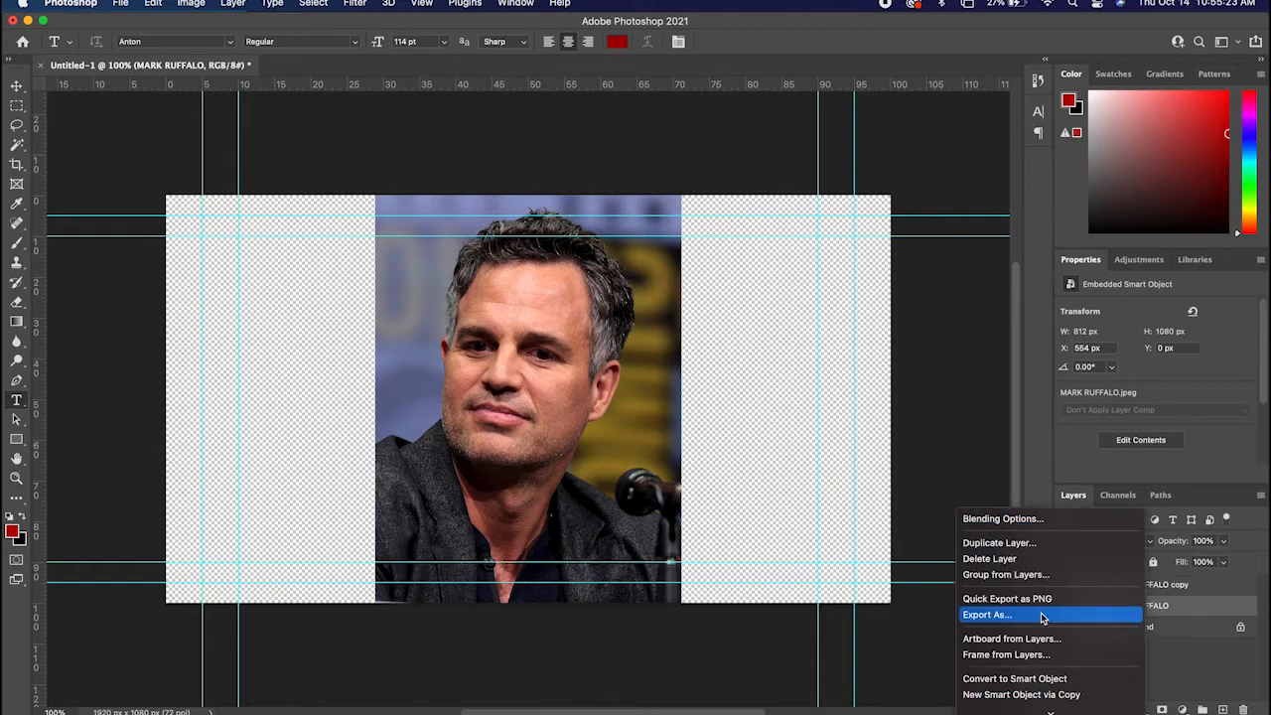
pyautogui.moveTo(1000, 543)
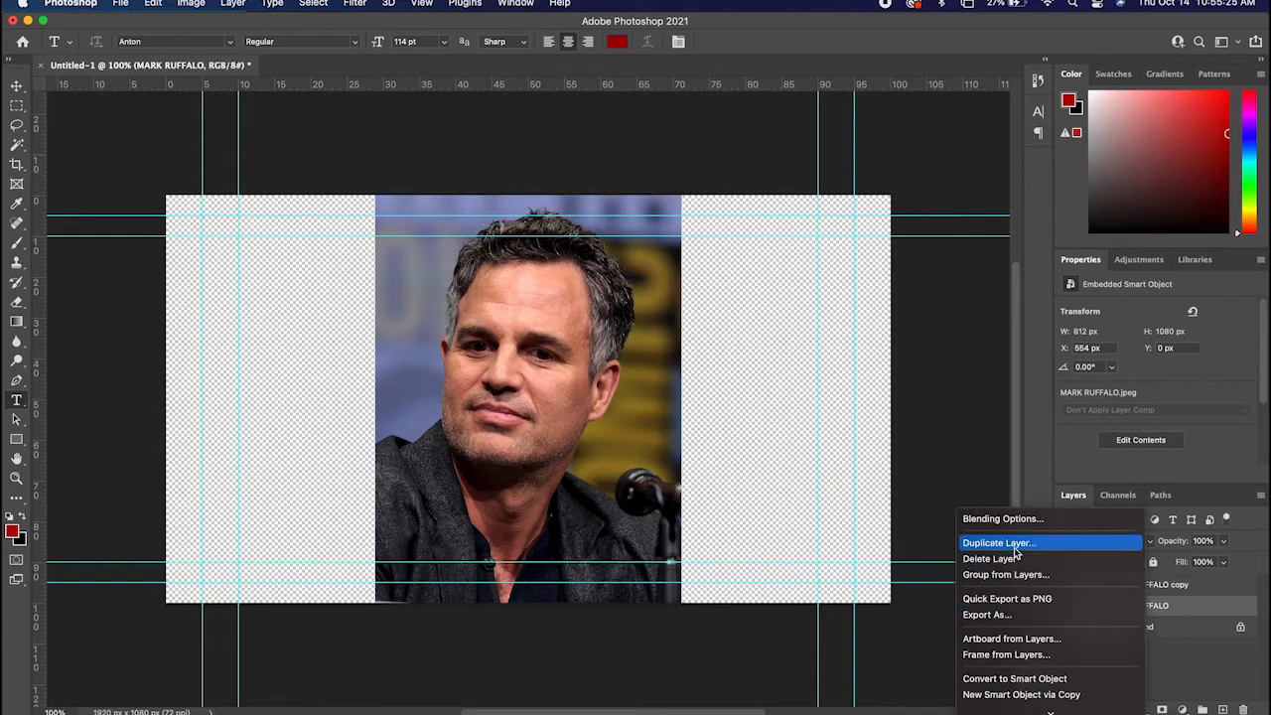
pyautogui.click(997, 542)
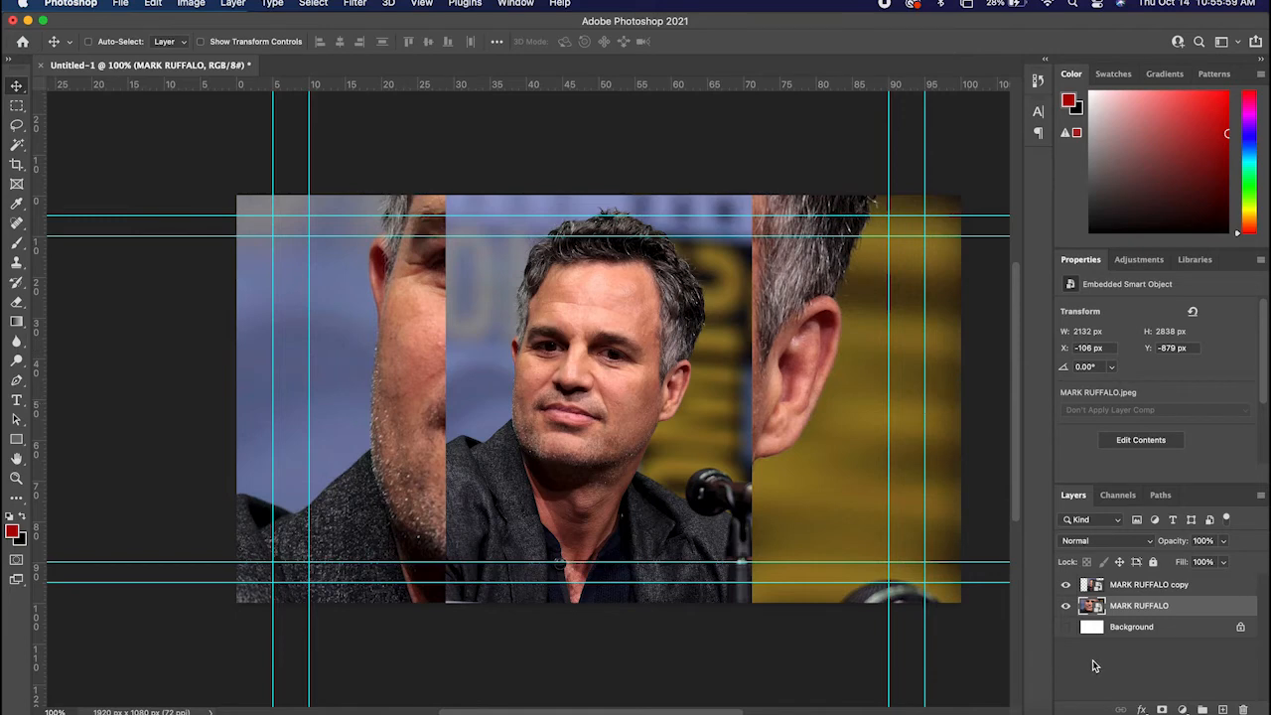
pyautogui.moveTo(1017, 580)
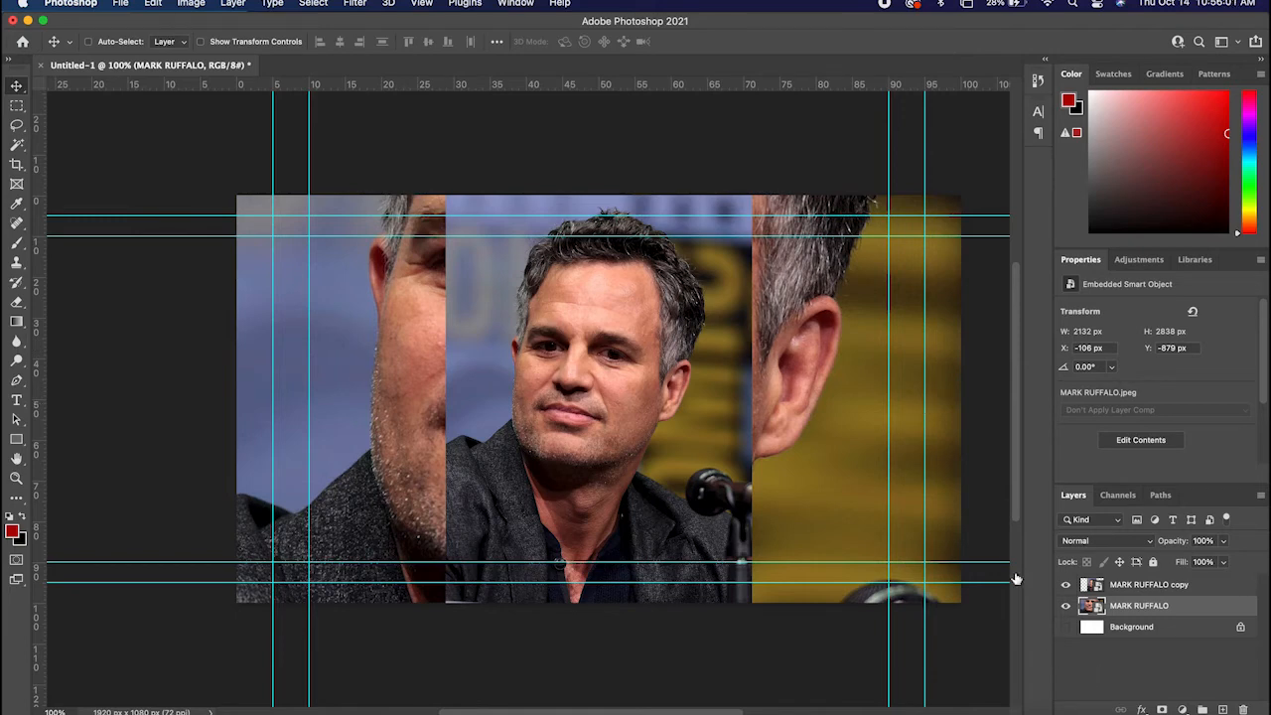
pyautogui.moveTo(465, 4)
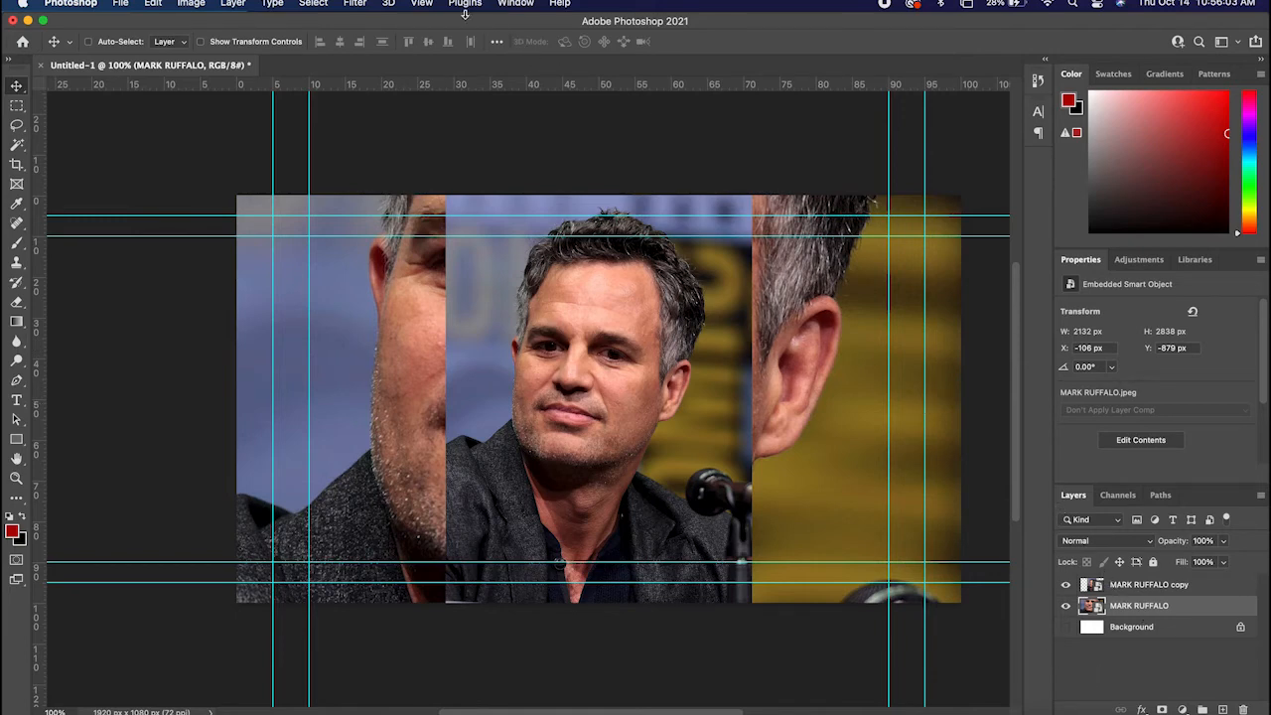
# Apply a Gaussian Blur of about 31.7 px to the enlarged background portrait copy.
pyautogui.click(354, 4)
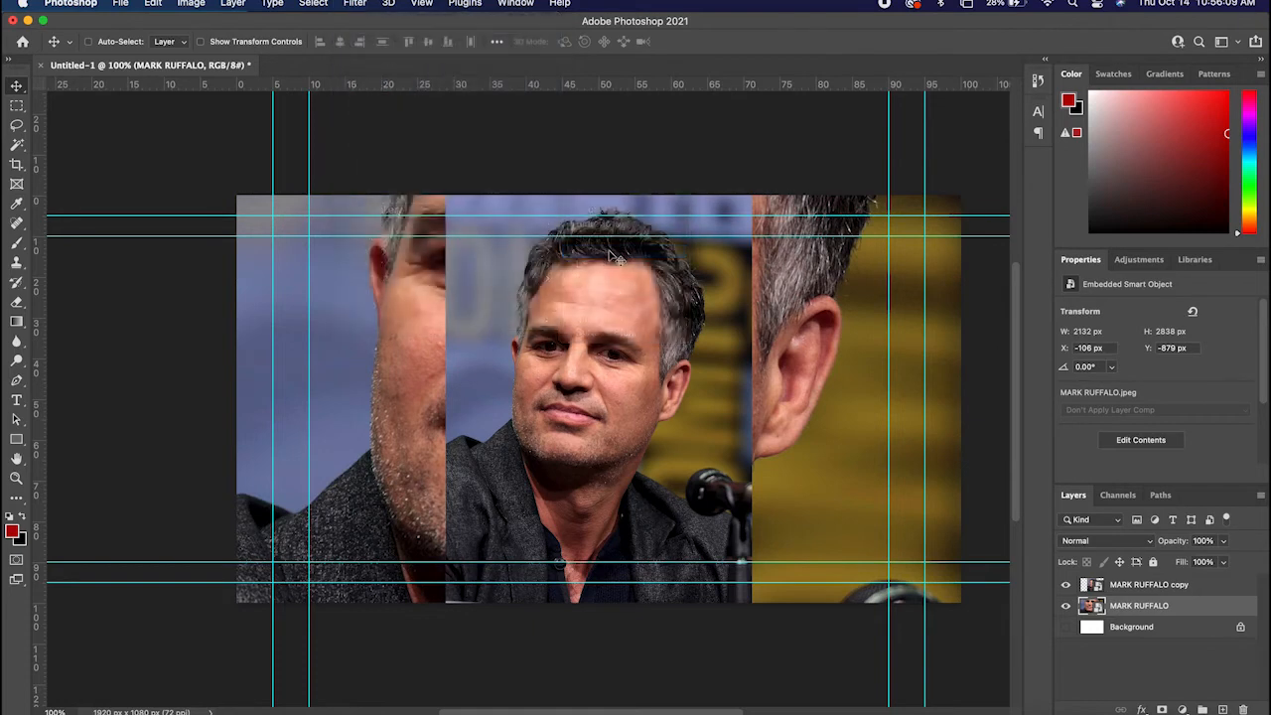
pyautogui.click(354, 4)
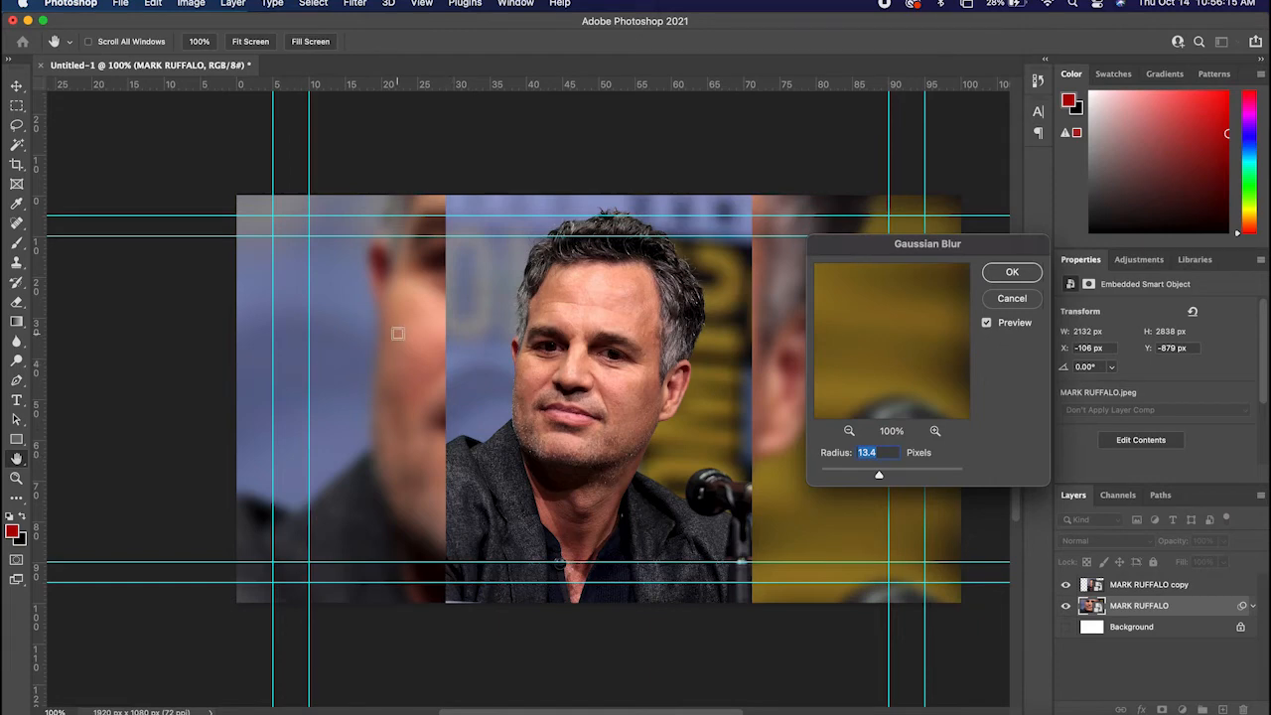
pyautogui.moveTo(878, 475); pyautogui.dragTo(888, 476)
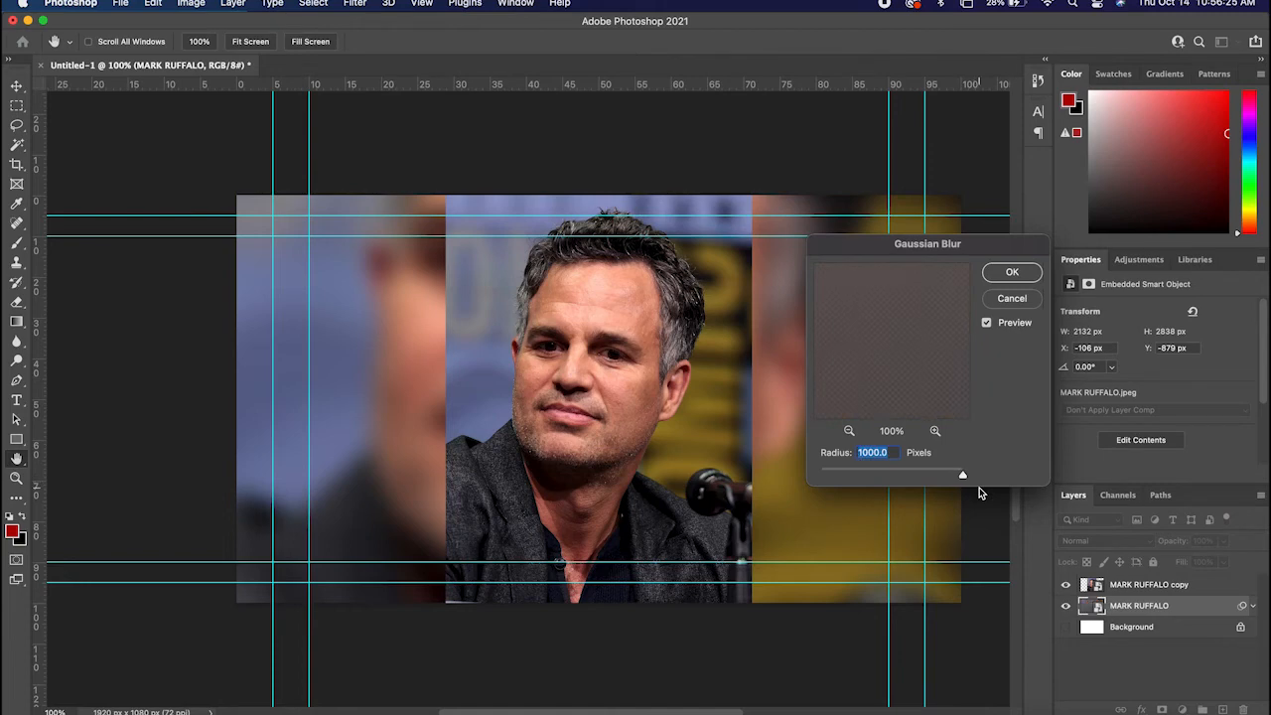
pyautogui.moveTo(962, 473); pyautogui.dragTo(954, 475)
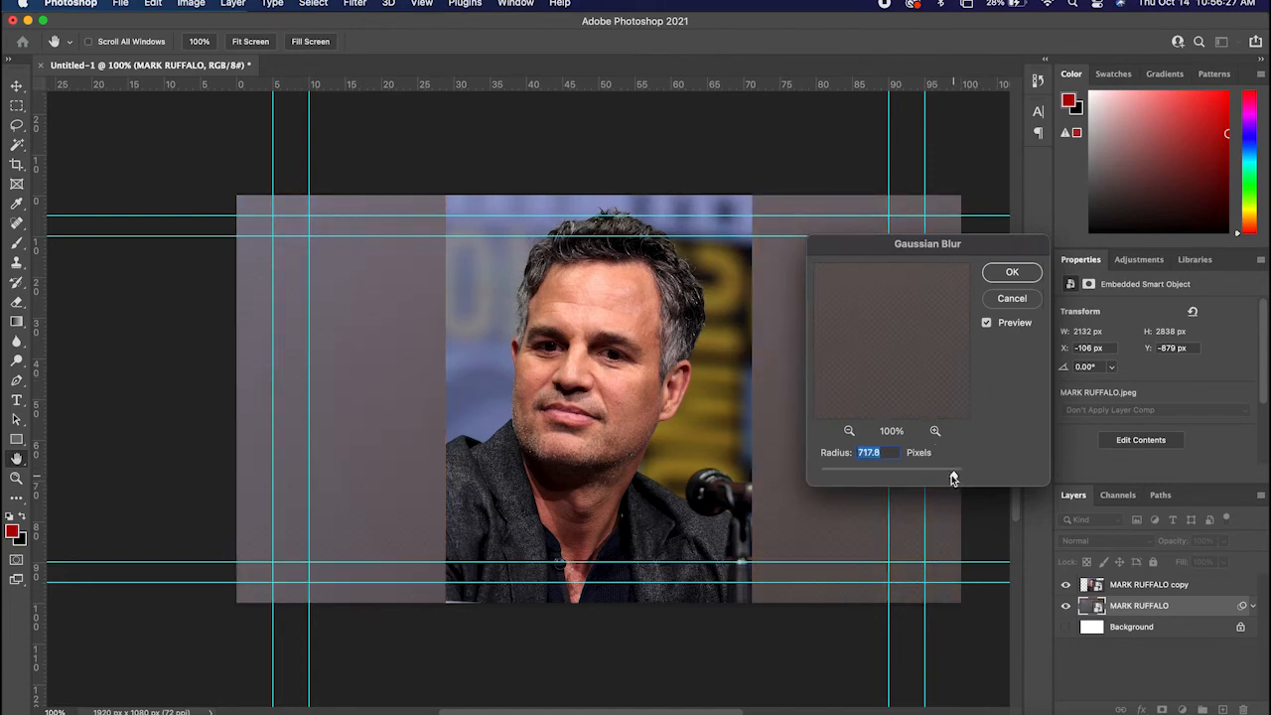
pyautogui.moveTo(952, 475); pyautogui.dragTo(938, 475)
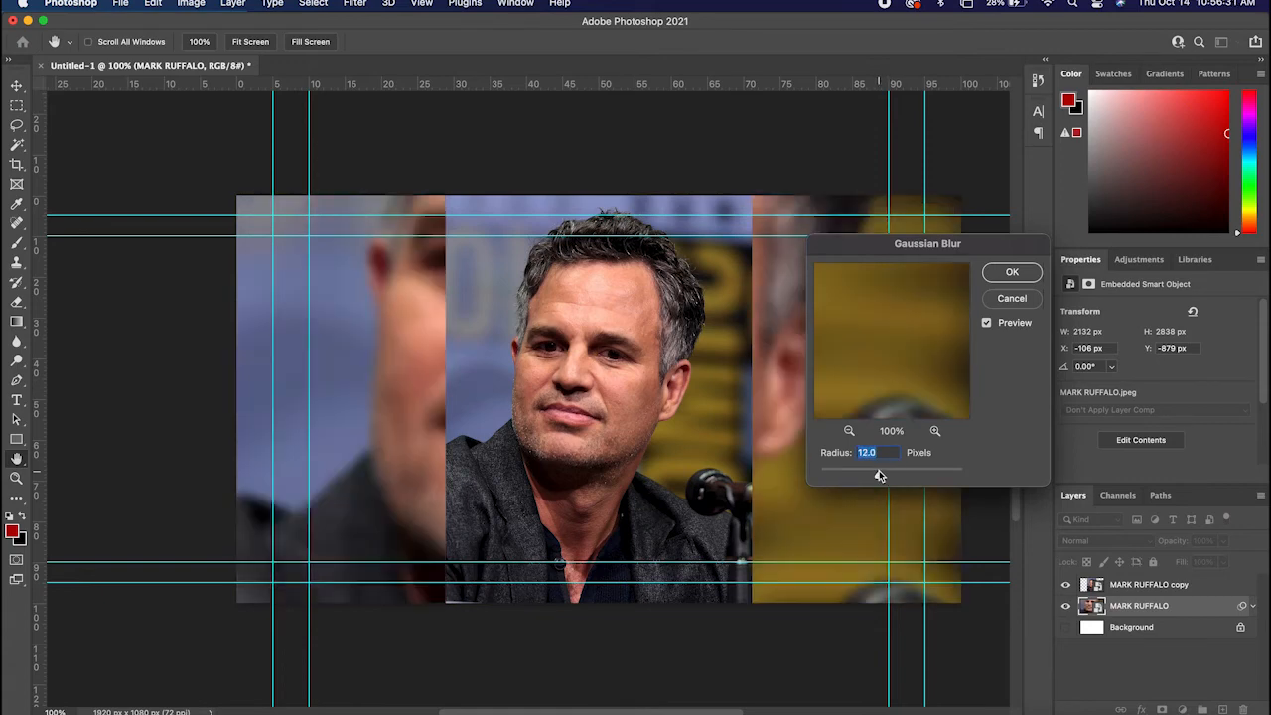
pyautogui.moveTo(878, 475); pyautogui.dragTo(890, 475)
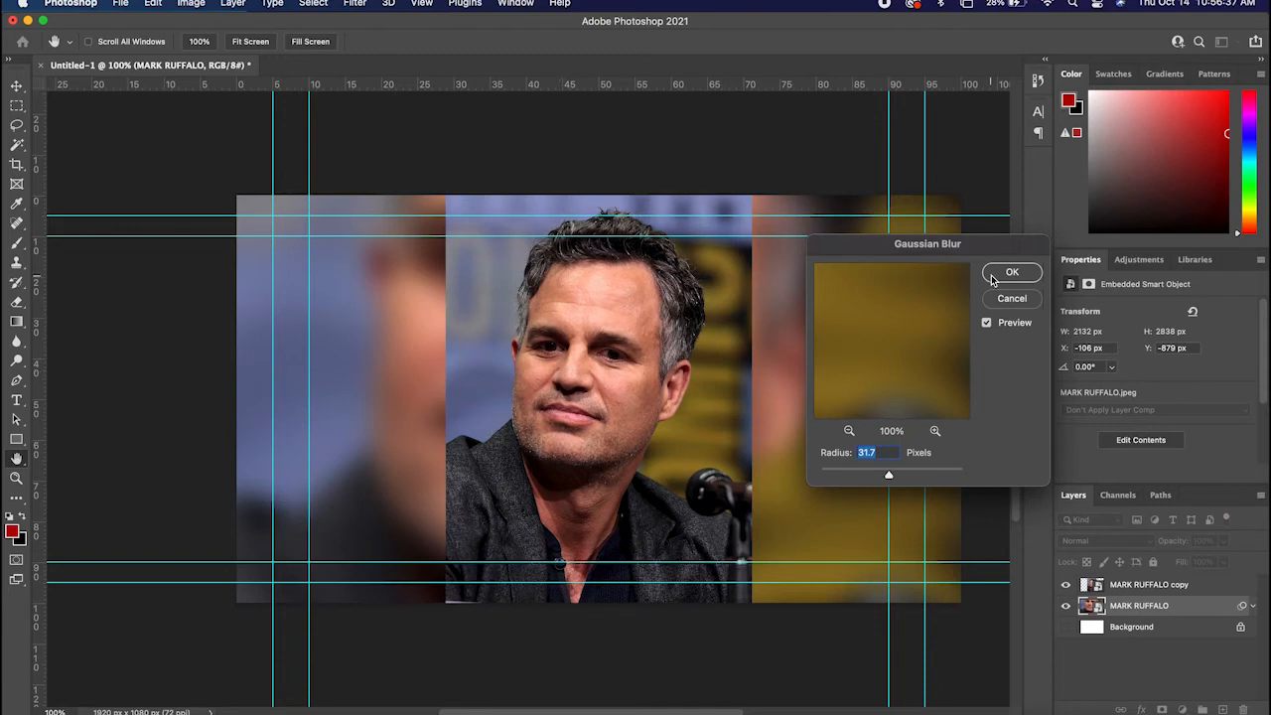
pyautogui.click(1013, 272)
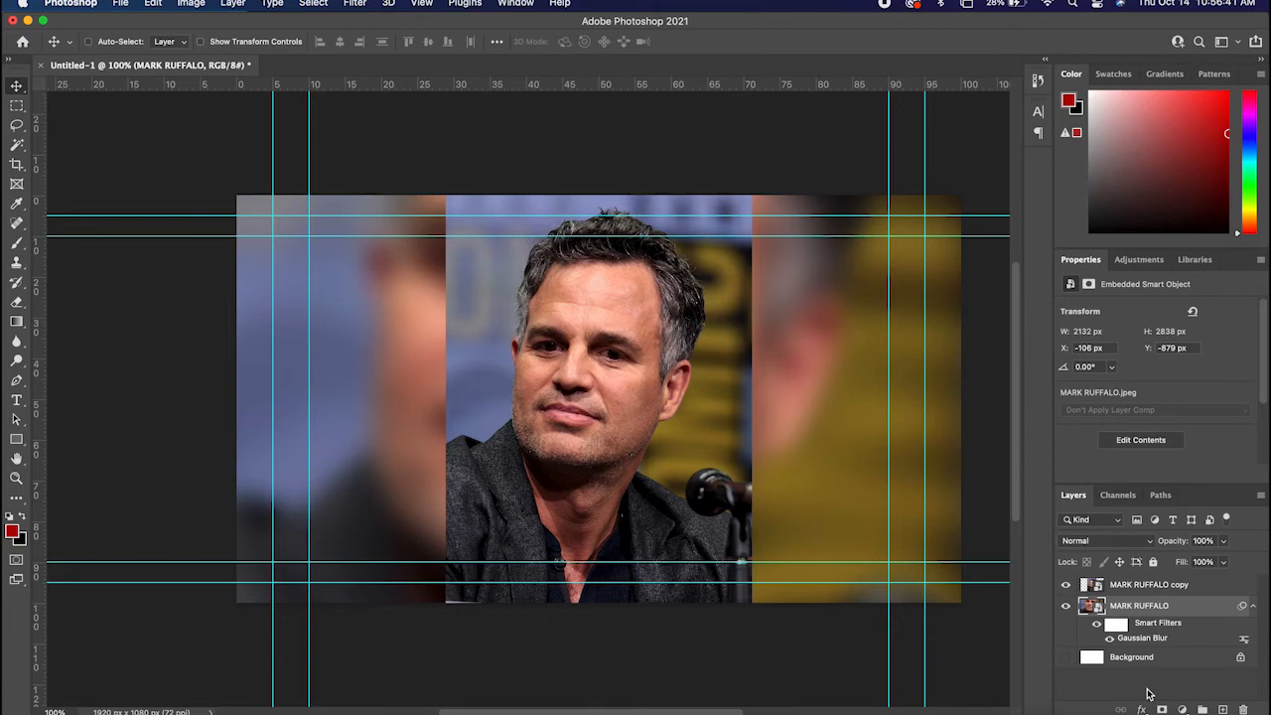
pyautogui.moveTo(397, 497)
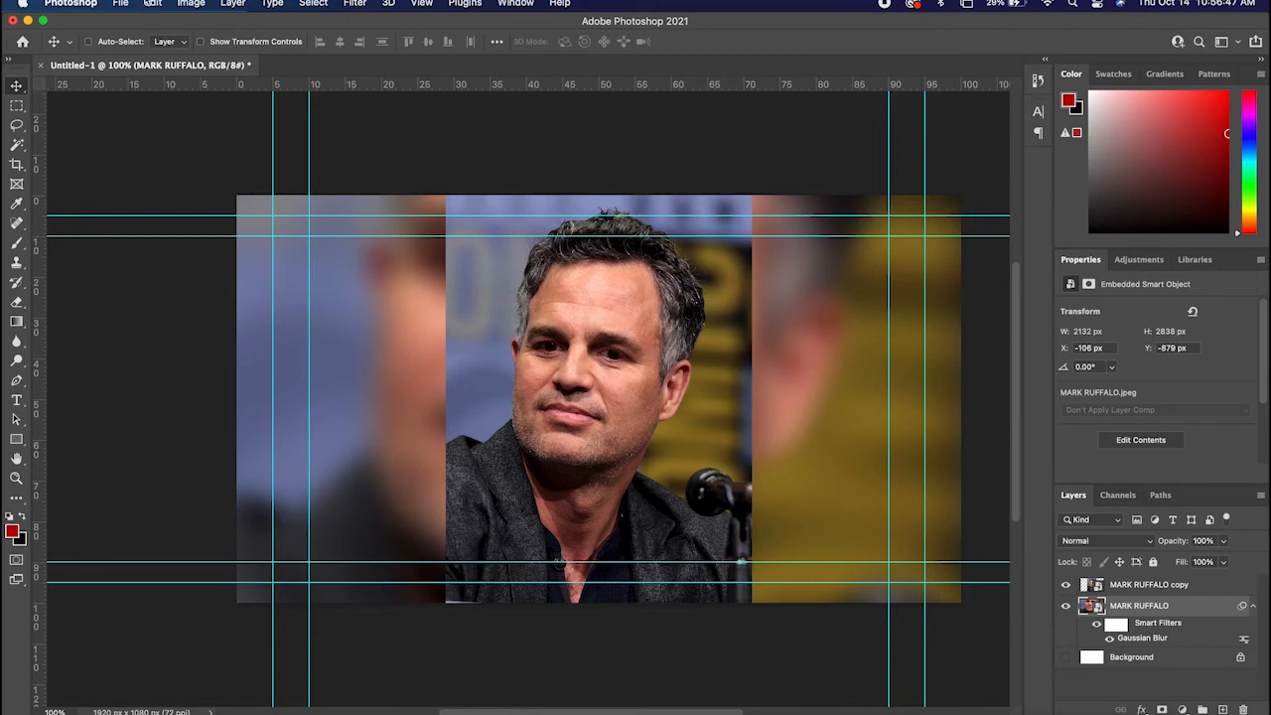
# Bring up Save As for the untitled blurred-background document.
pyautogui.click(120, 4)
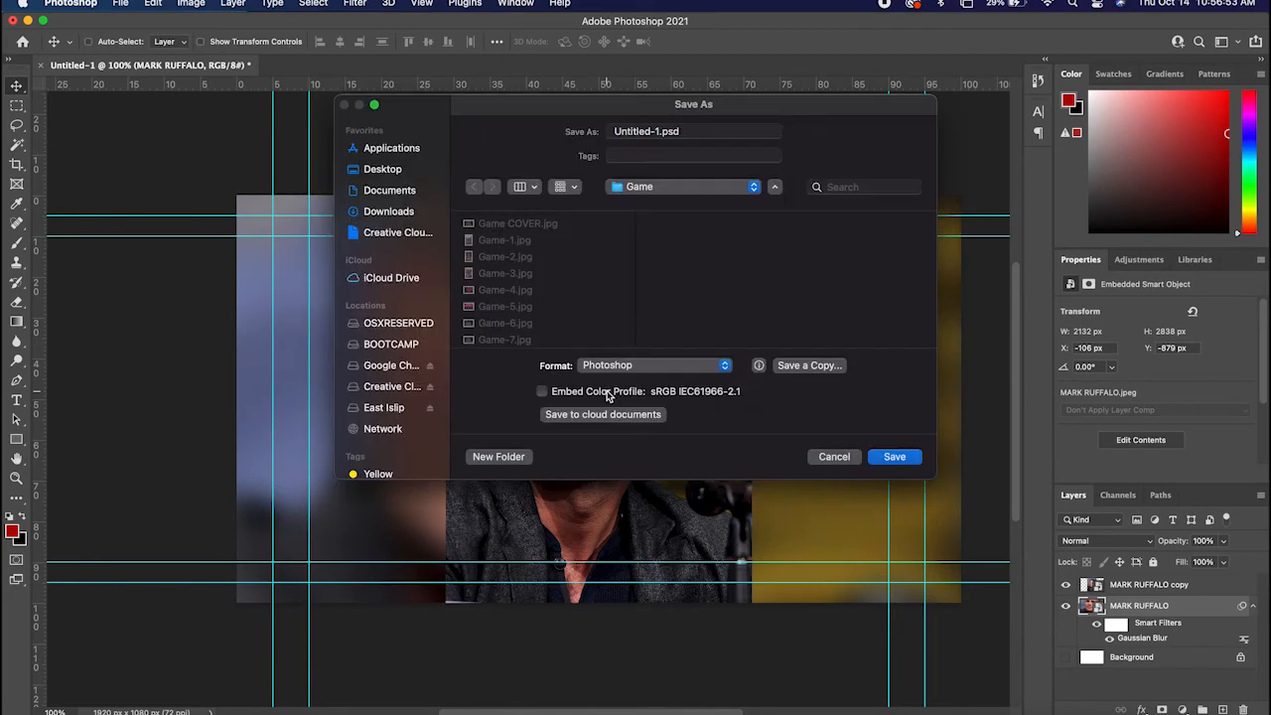
# Rename the file to test-1, keep Photoshop format, and move to Save a Copy.
pyautogui.click(694, 131)
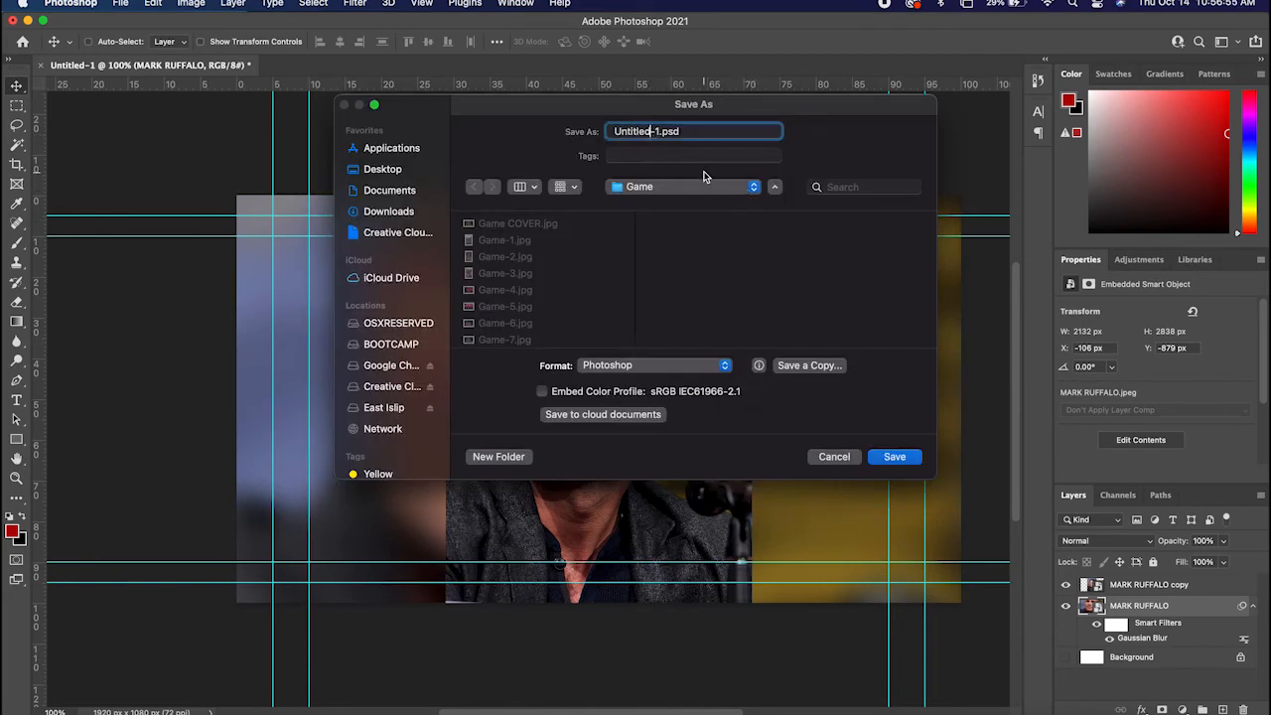
pyautogui.press('Backspace')
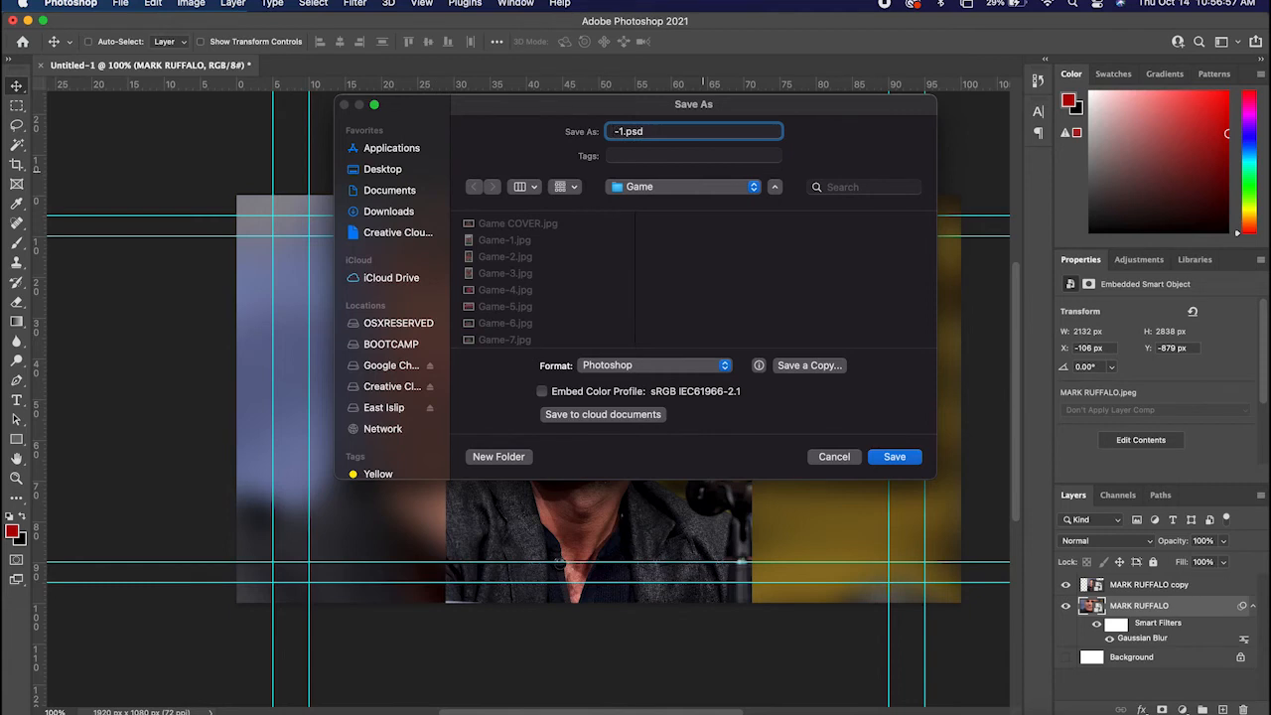
pyautogui.write('test')
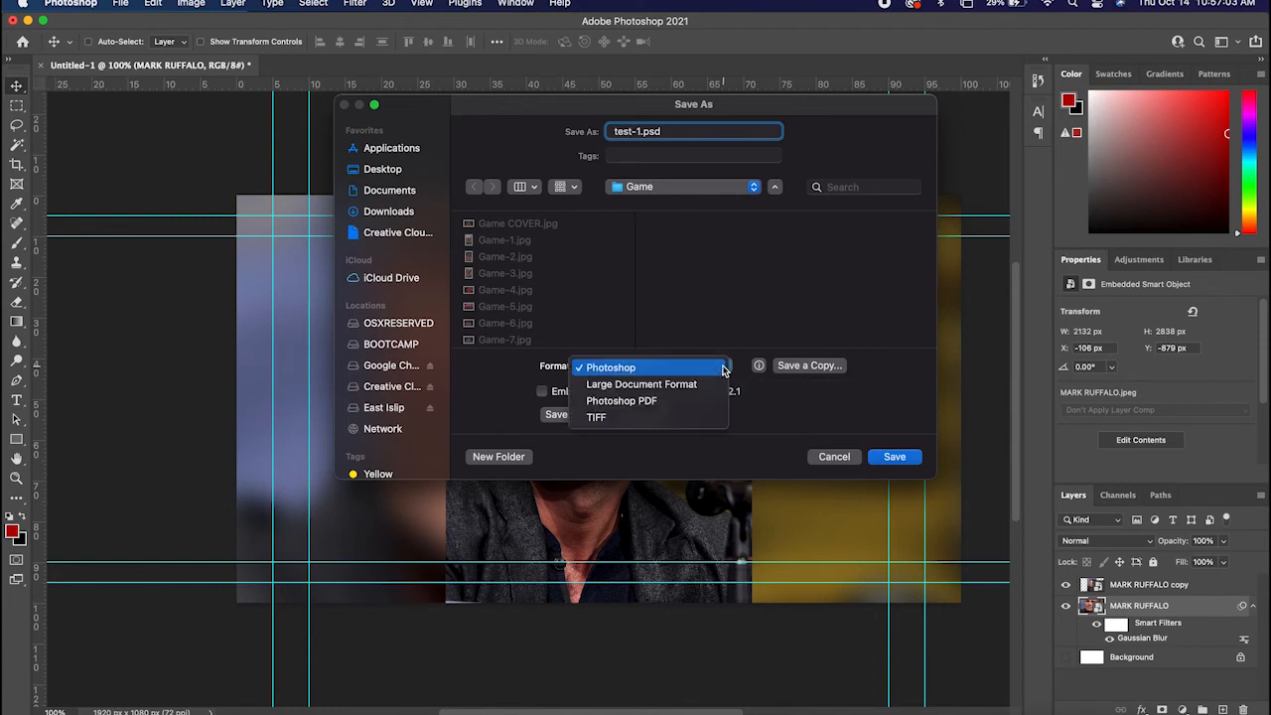
pyautogui.moveTo(640, 385)
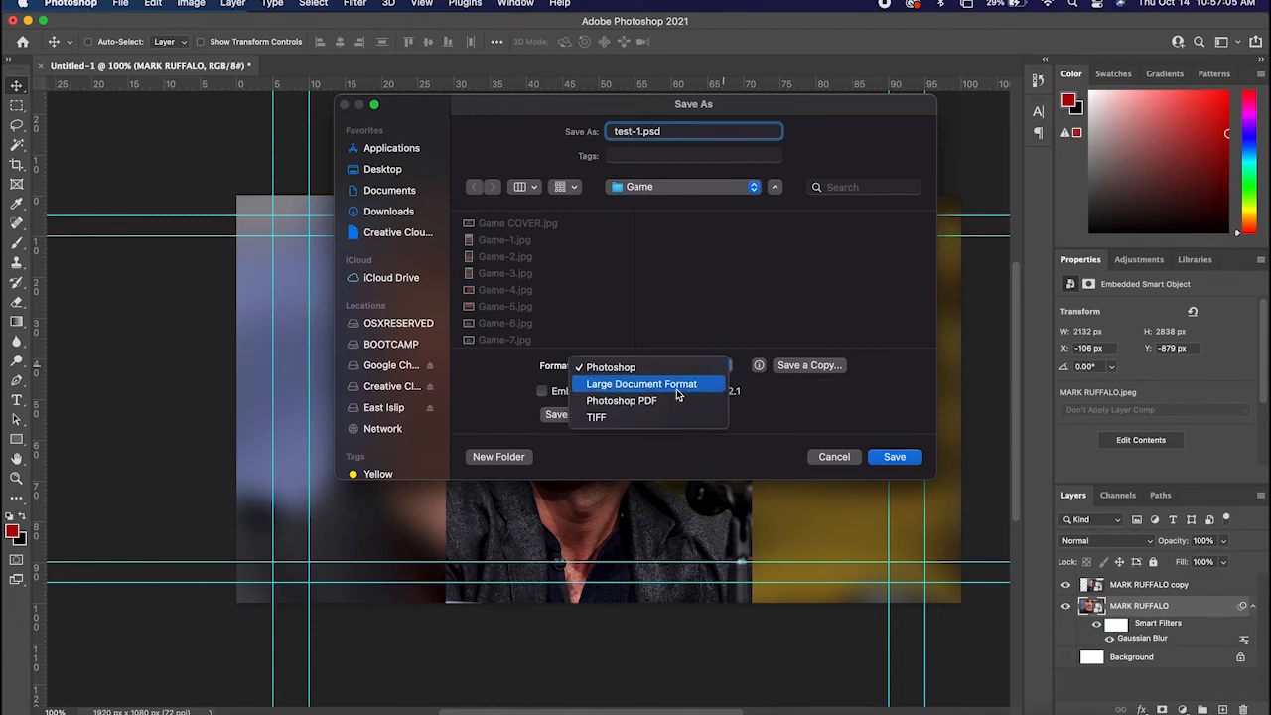
pyautogui.click(612, 366)
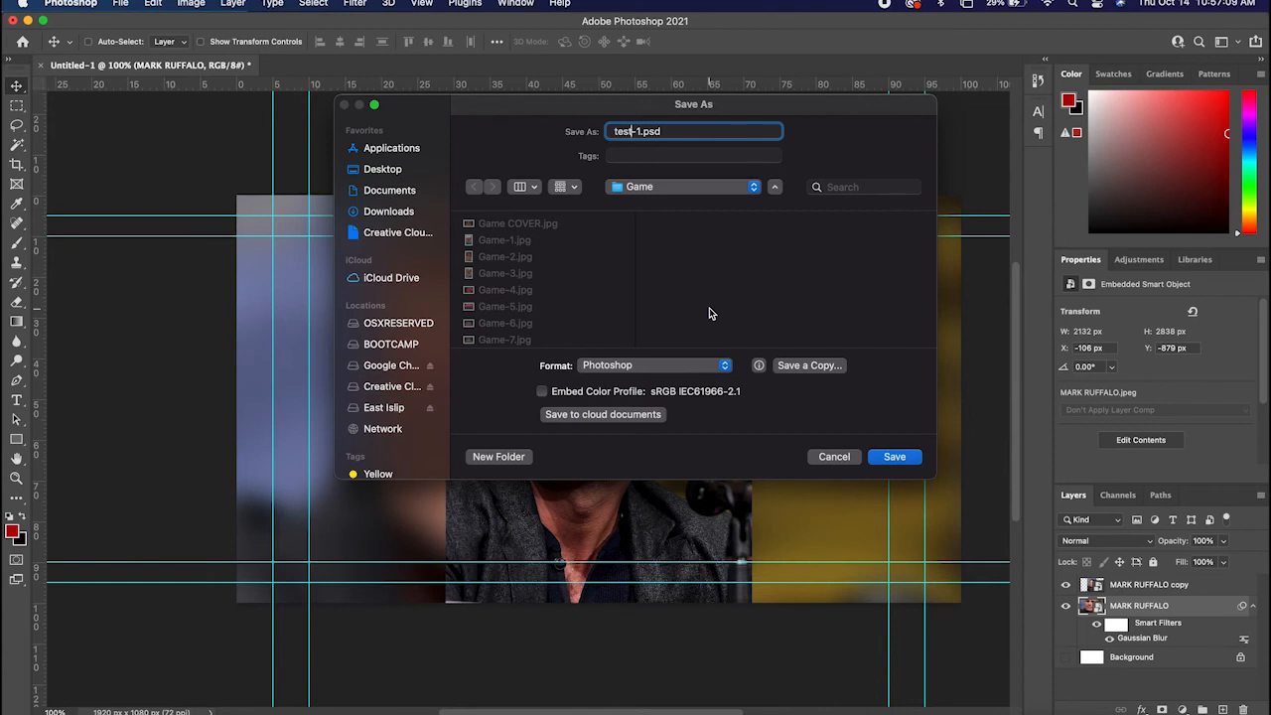
pyautogui.moveTo(733, 394)
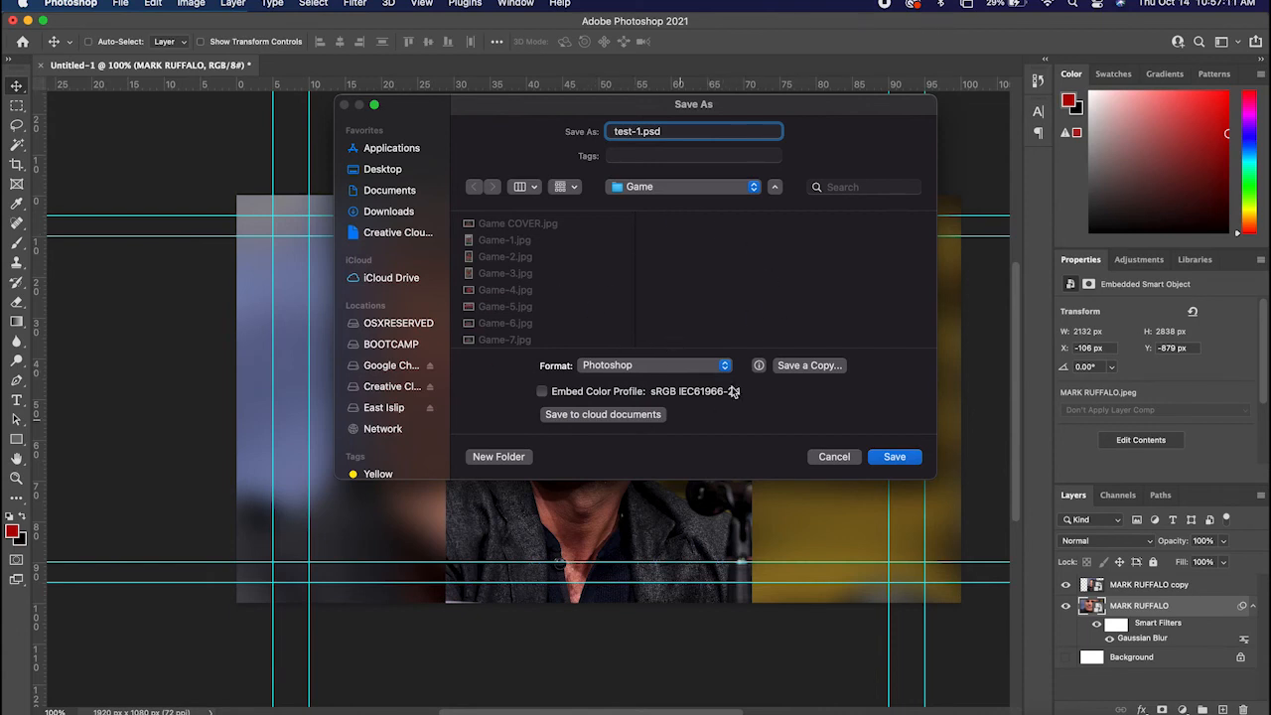
pyautogui.moveTo(666, 308)
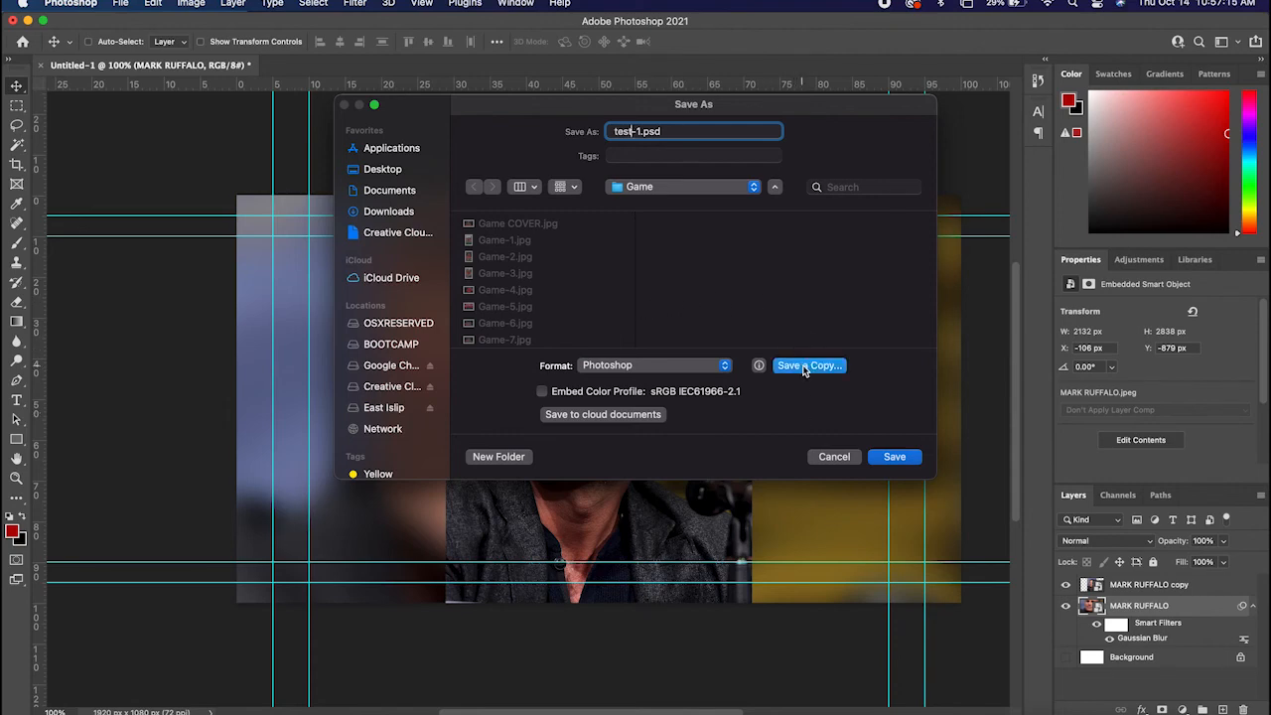
pyautogui.click(810, 366)
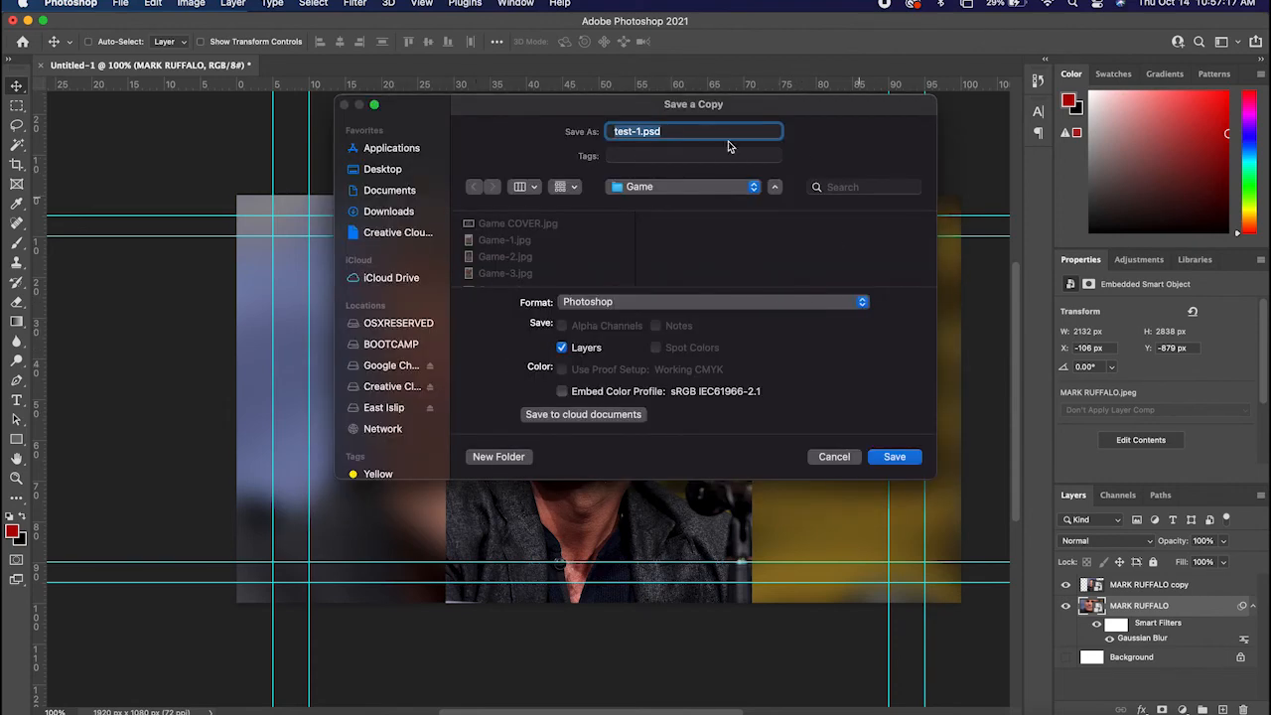
# Save a JPEG copy test-1.jpg at maximum quality 12.
pyautogui.click(712, 302)
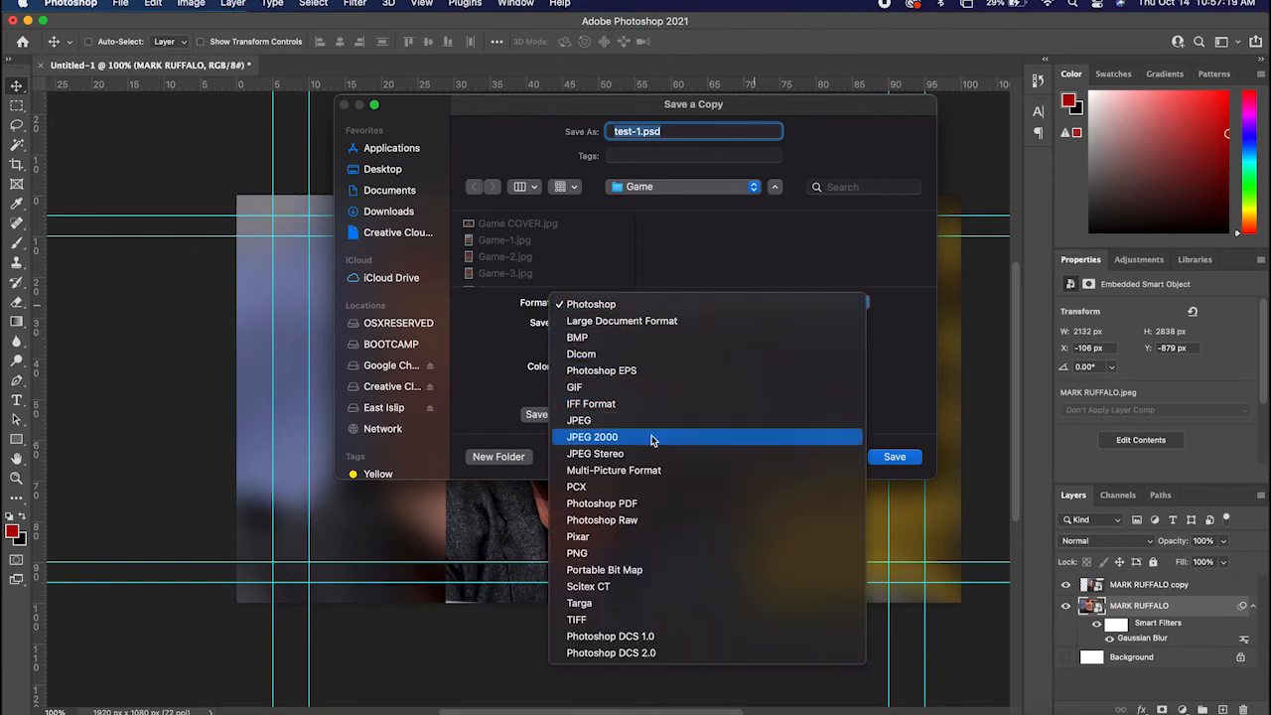
pyautogui.click(578, 421)
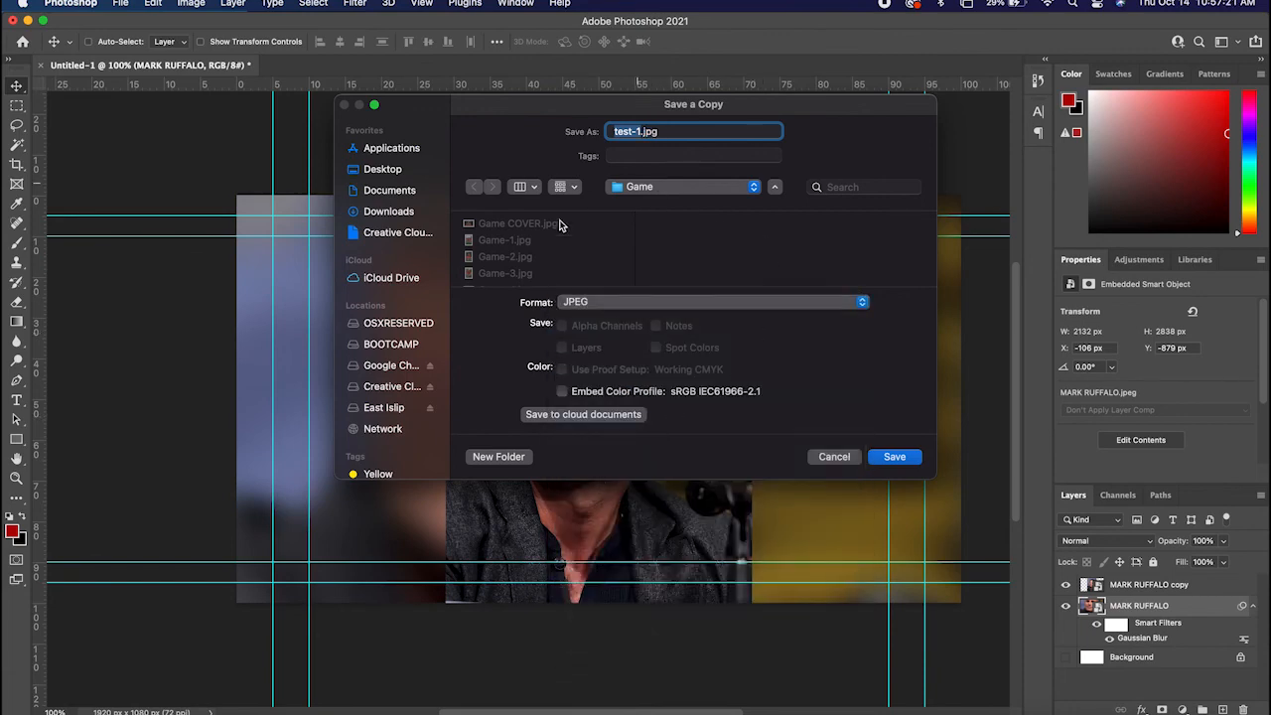
pyautogui.moveTo(533, 259)
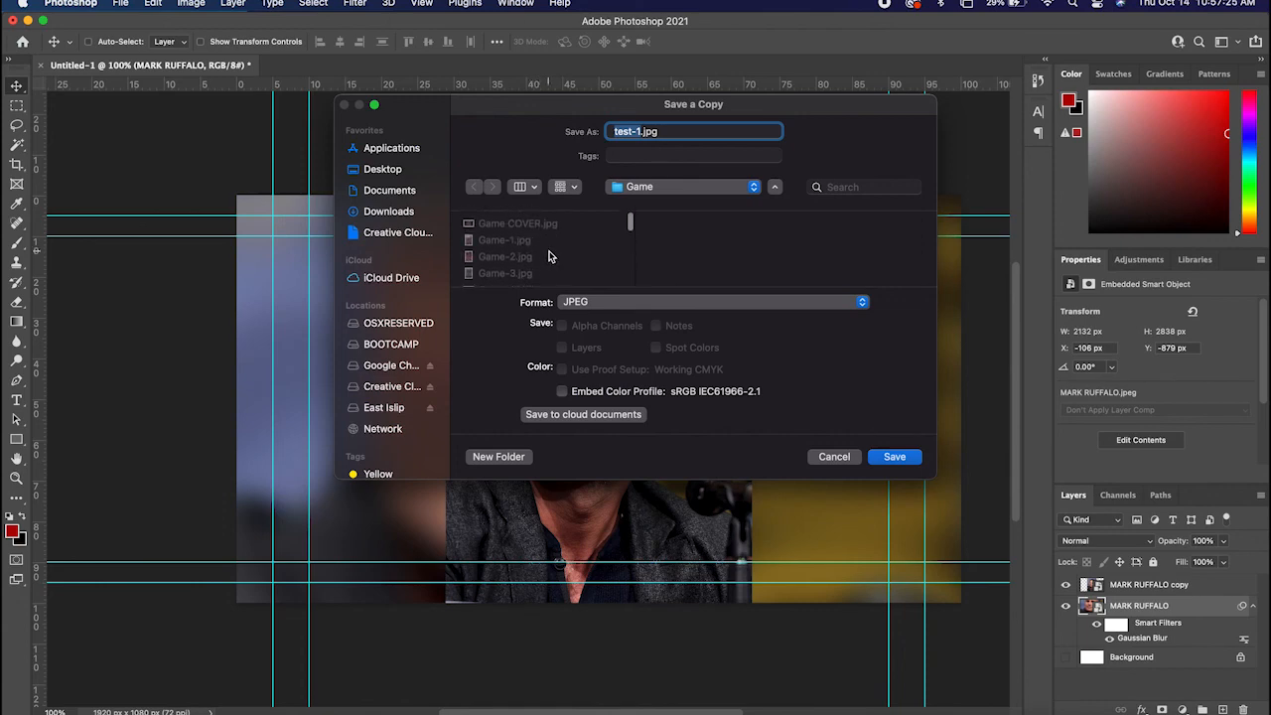
pyautogui.click(894, 455)
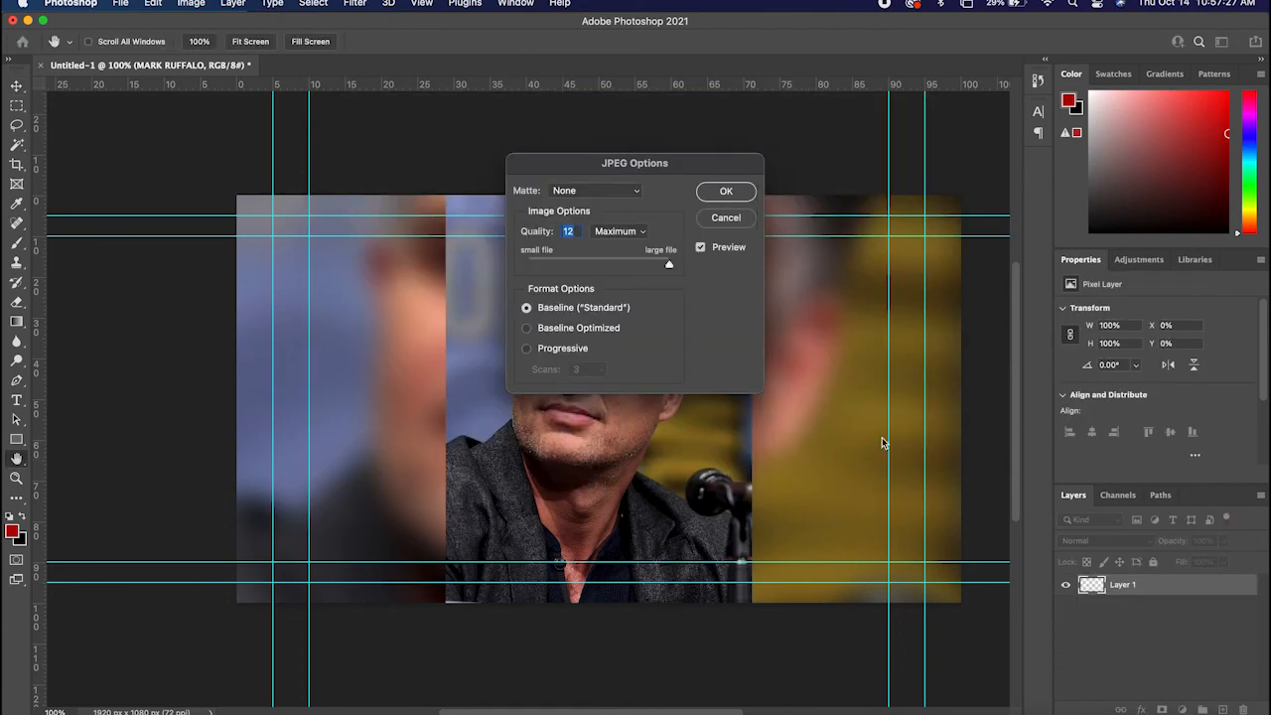
pyautogui.click(727, 191)
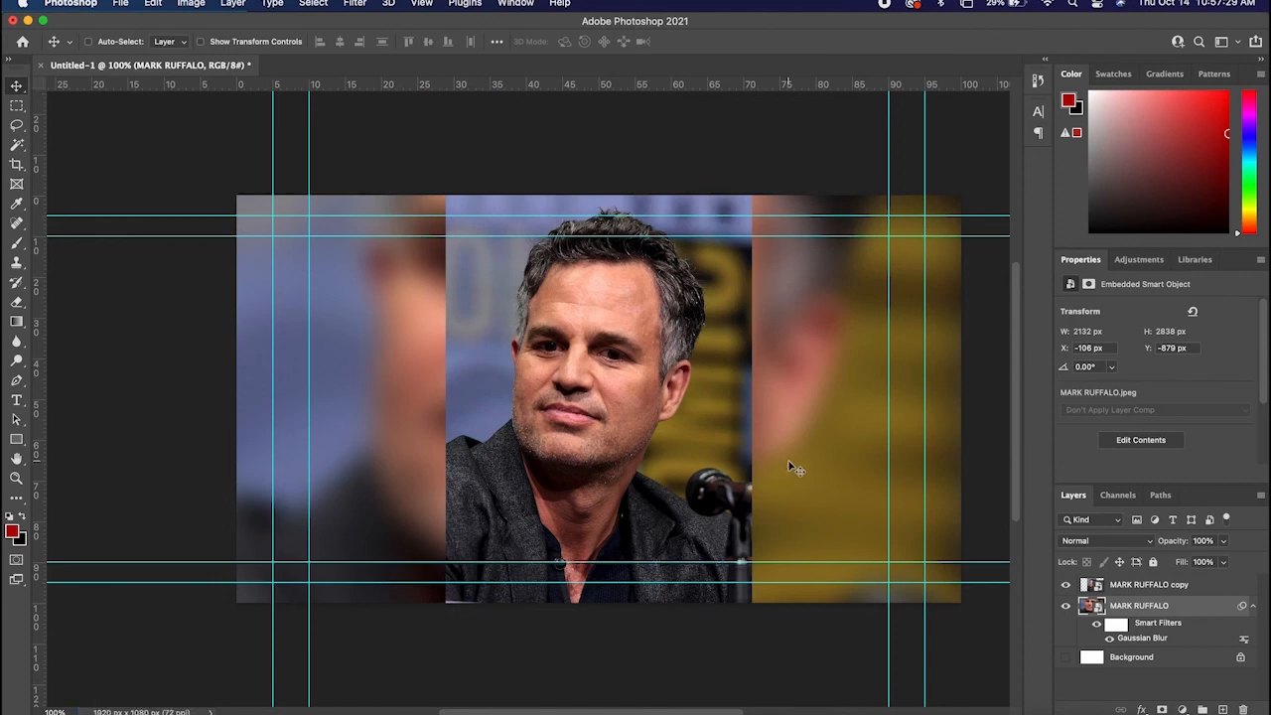
pyautogui.moveTo(1208, 612)
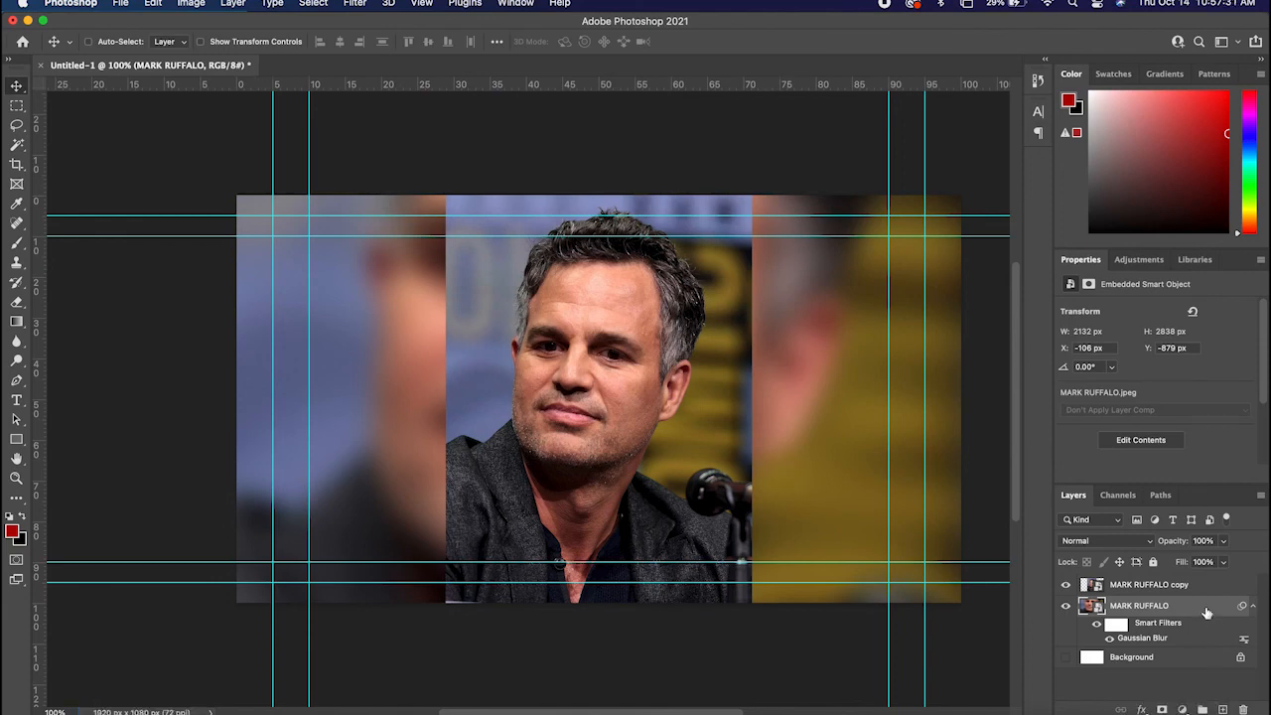